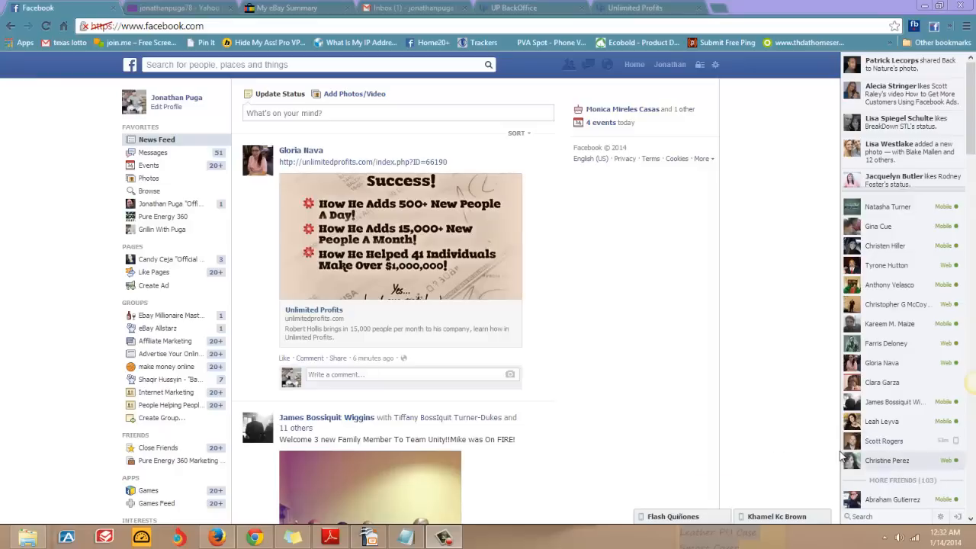
mouse_move(781, 256)
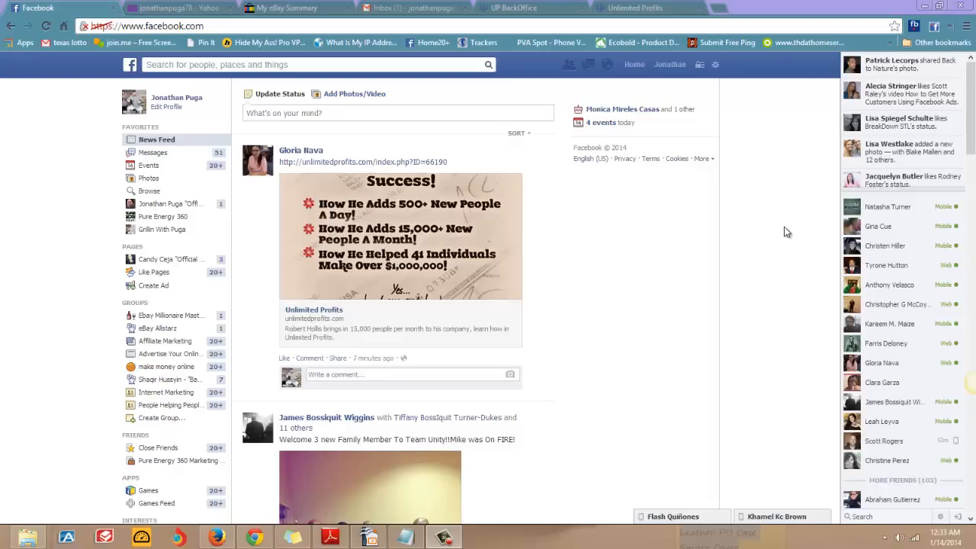
mouse_move(517, 131)
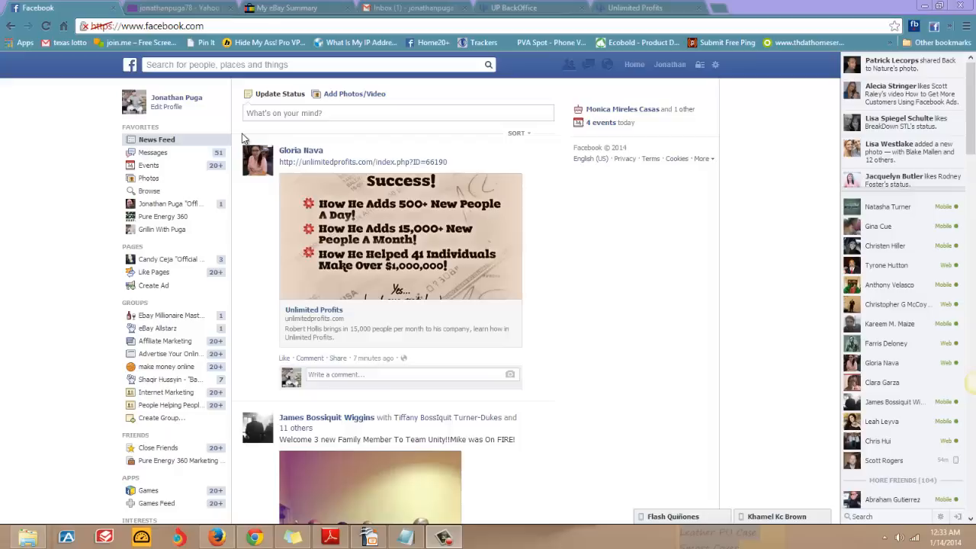
mouse_move(176, 98)
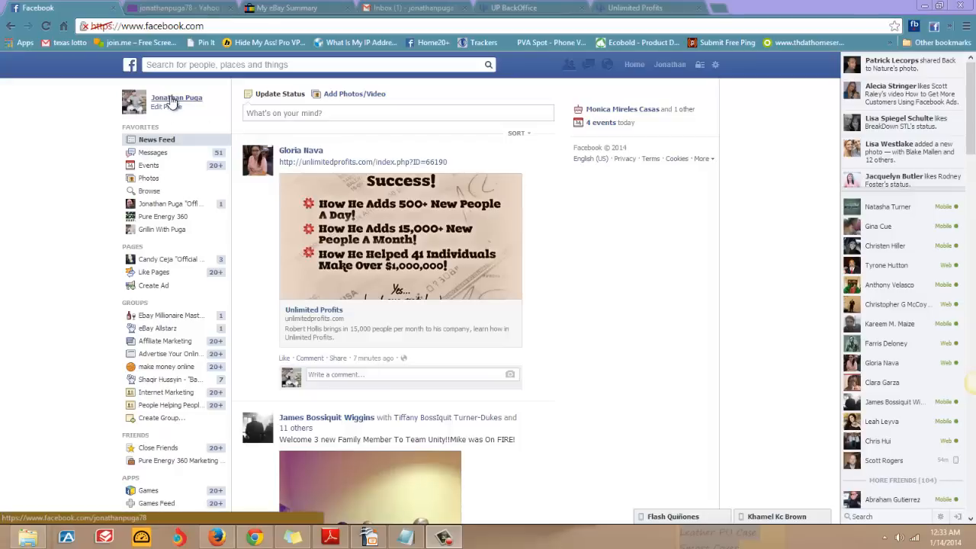
Step: Go to your own timeline and draft a status reading 'check this out'
click(176, 98)
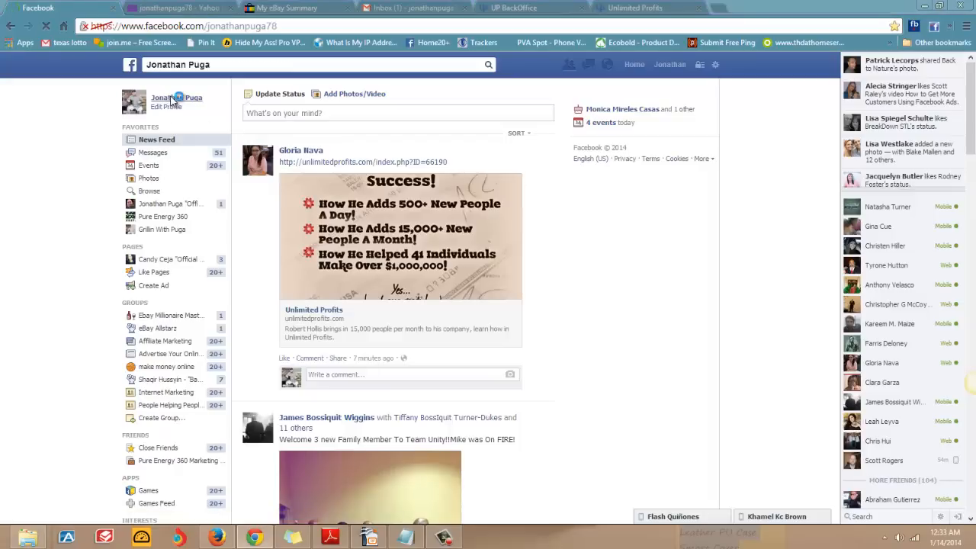
click(176, 98)
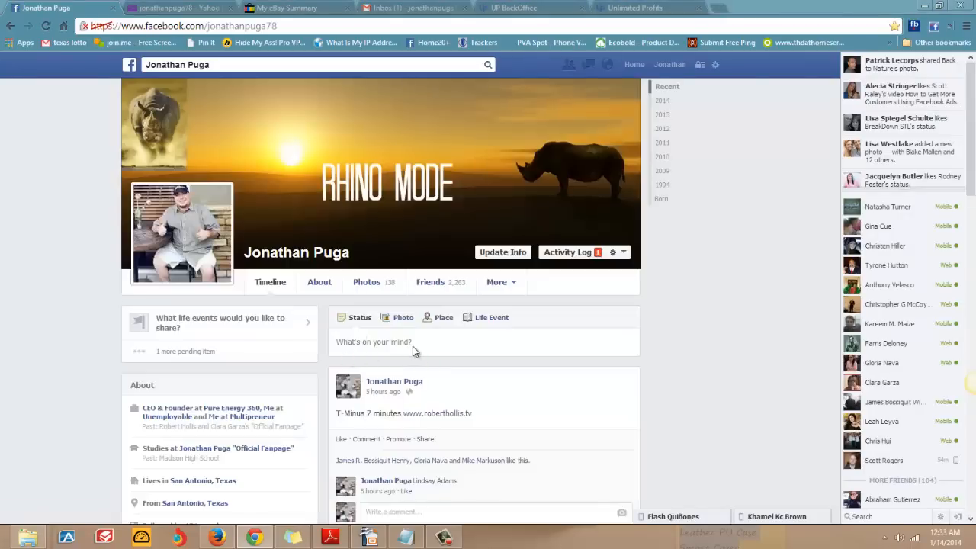
click(374, 342)
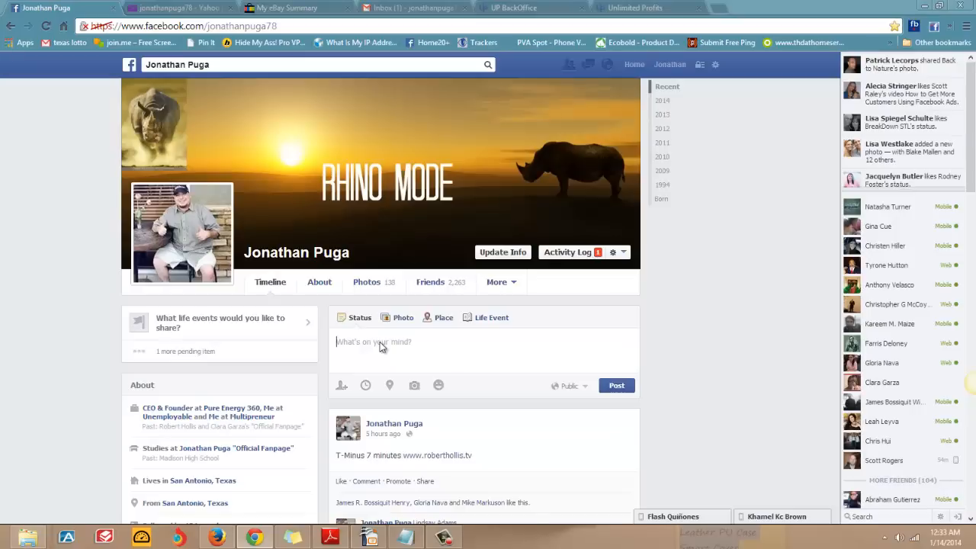
right_click(374, 341)
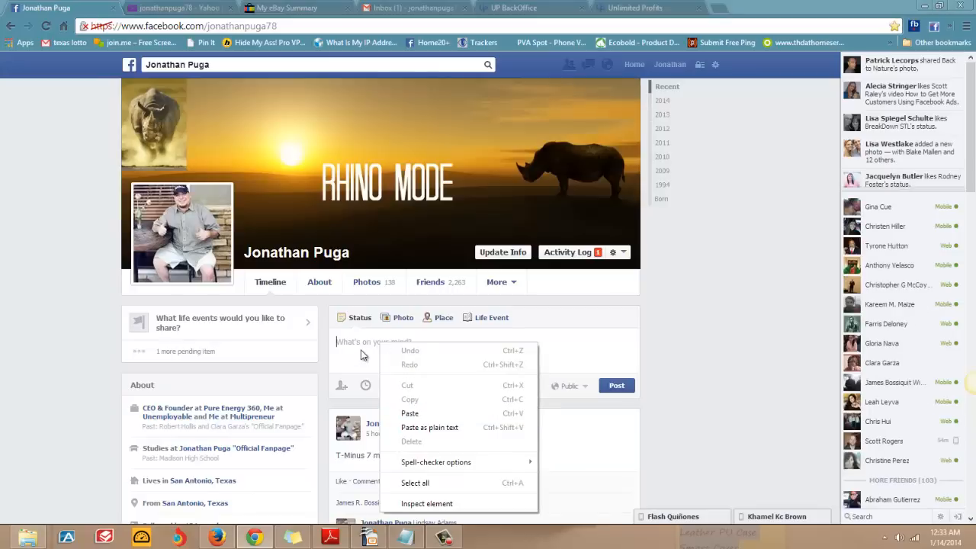
click(358, 342)
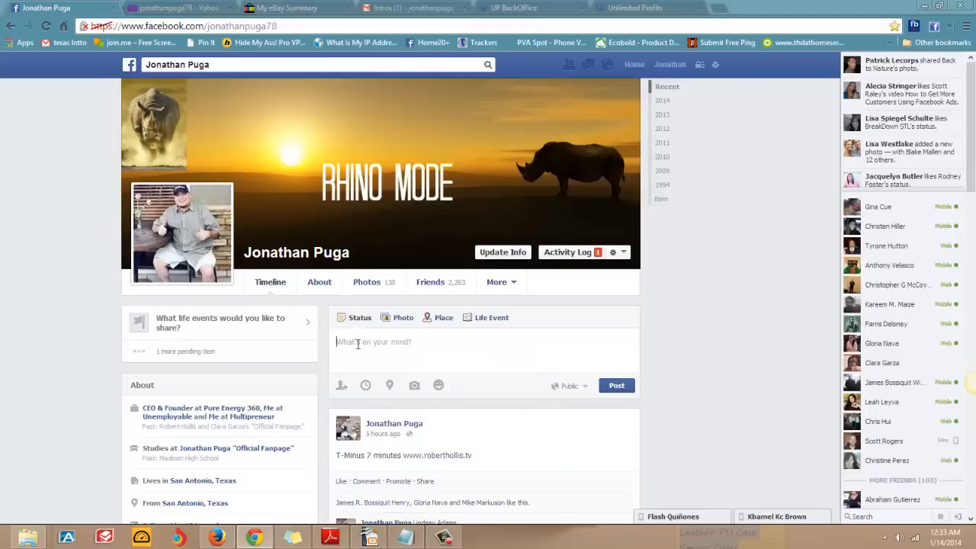
text(check)
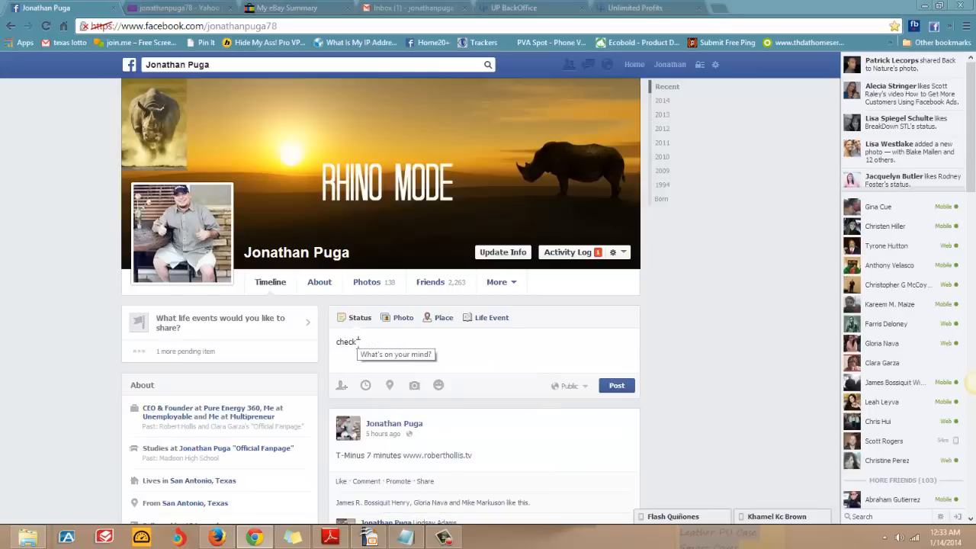
text(this out)
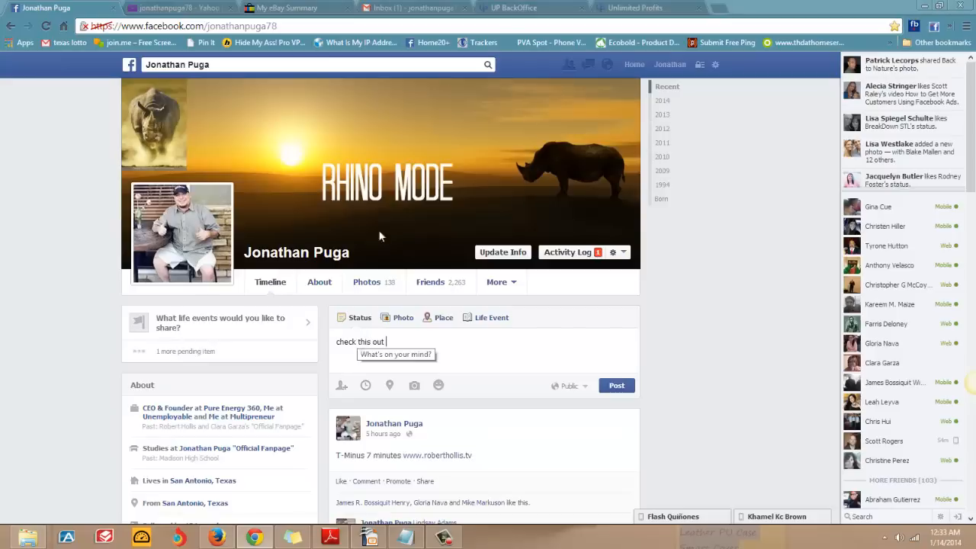
Step: Log into the Unlimited Profits back office, open the affiliate page and select its URL
click(635, 8)
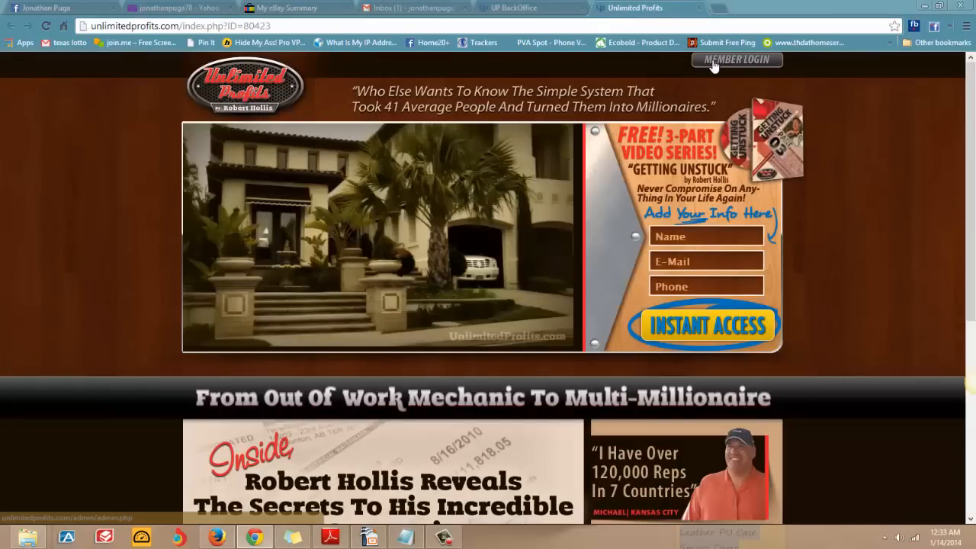
click(736, 59)
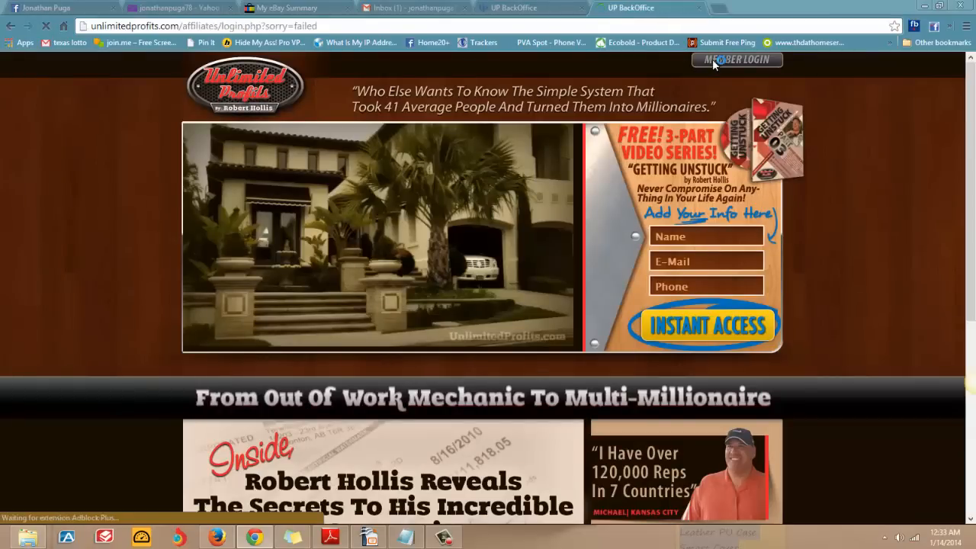
click(736, 60)
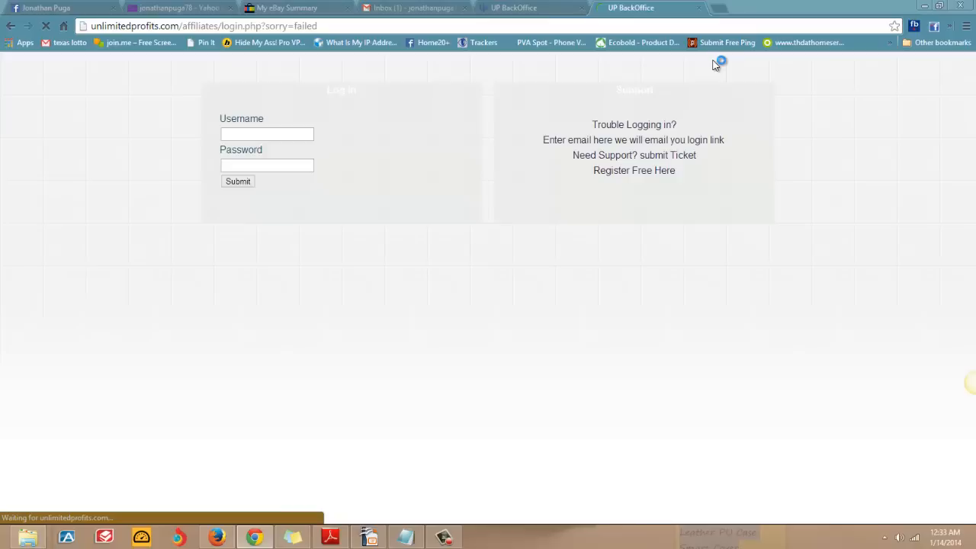
click(237, 181)
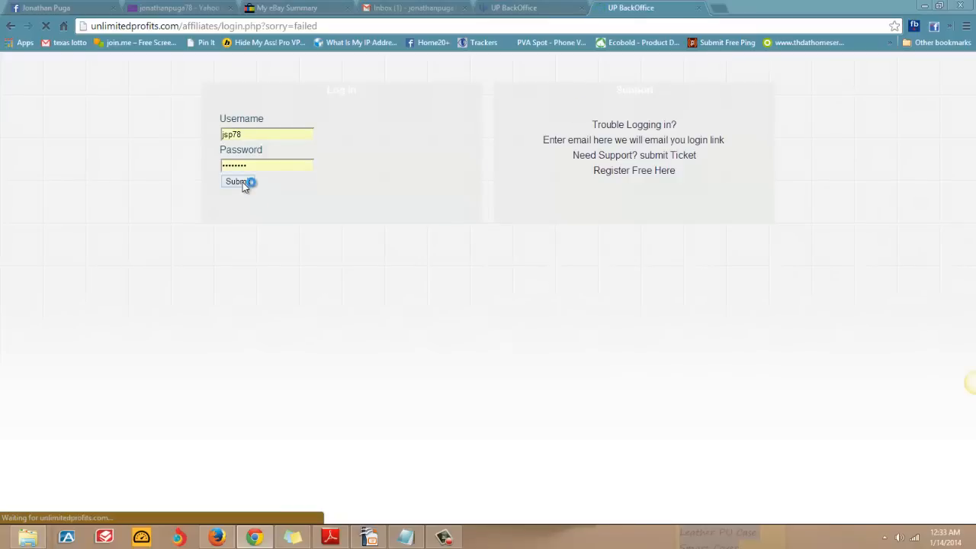
click(237, 181)
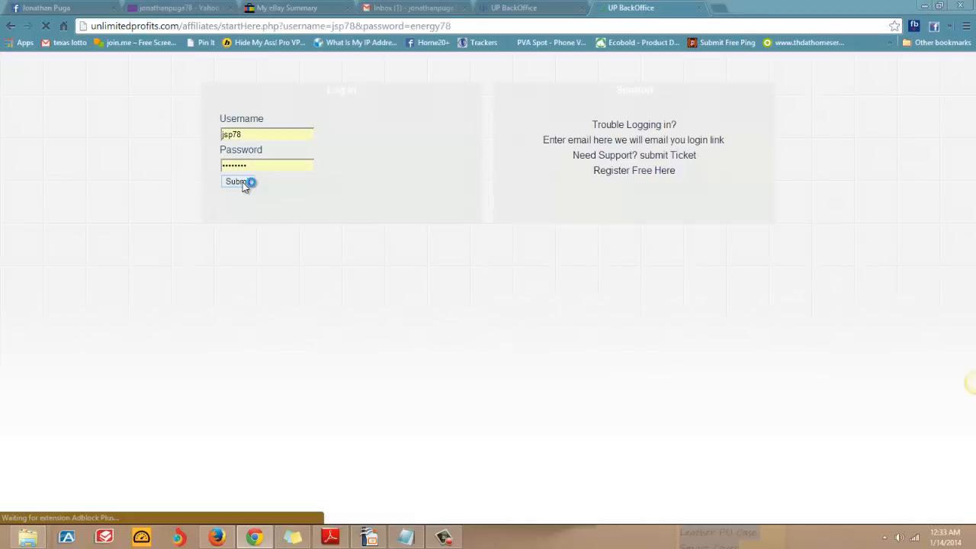
click(238, 182)
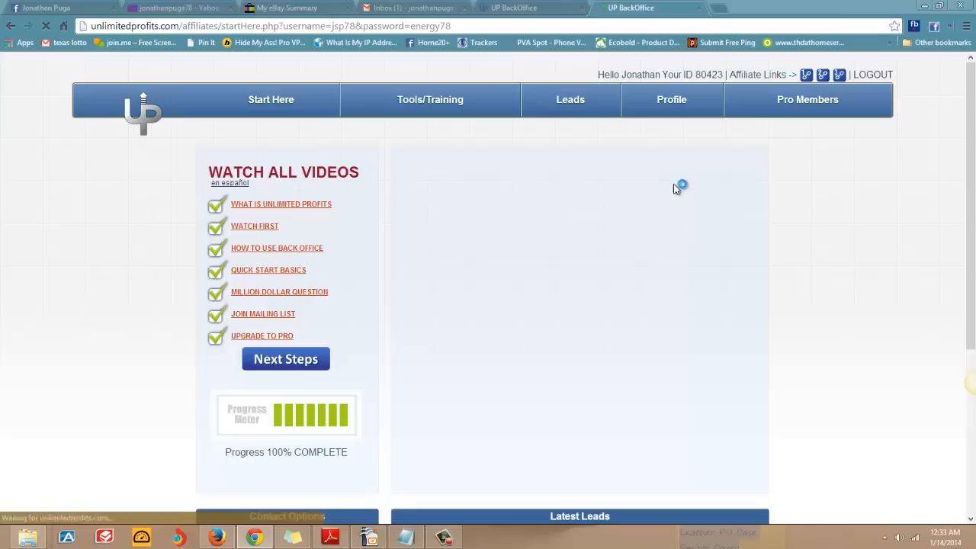
click(281, 204)
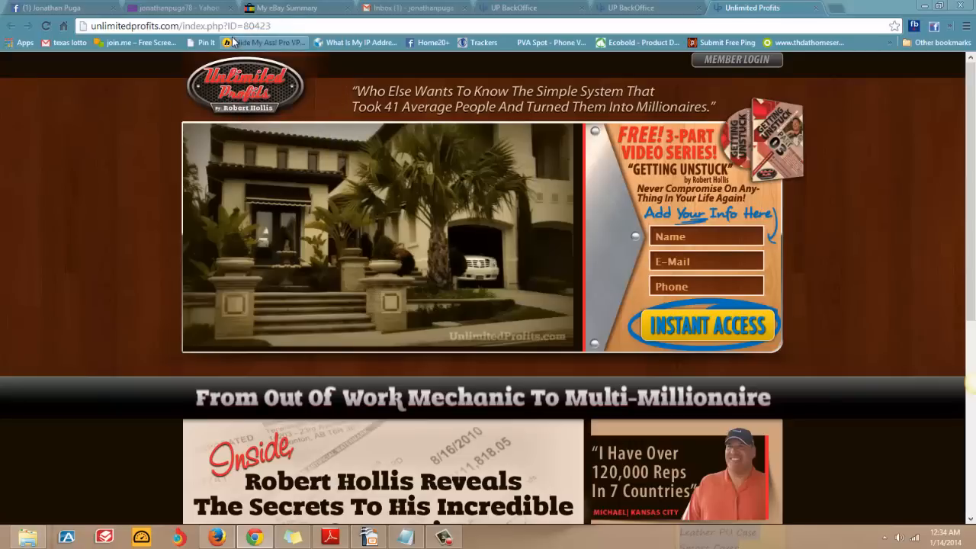
click(179, 25)
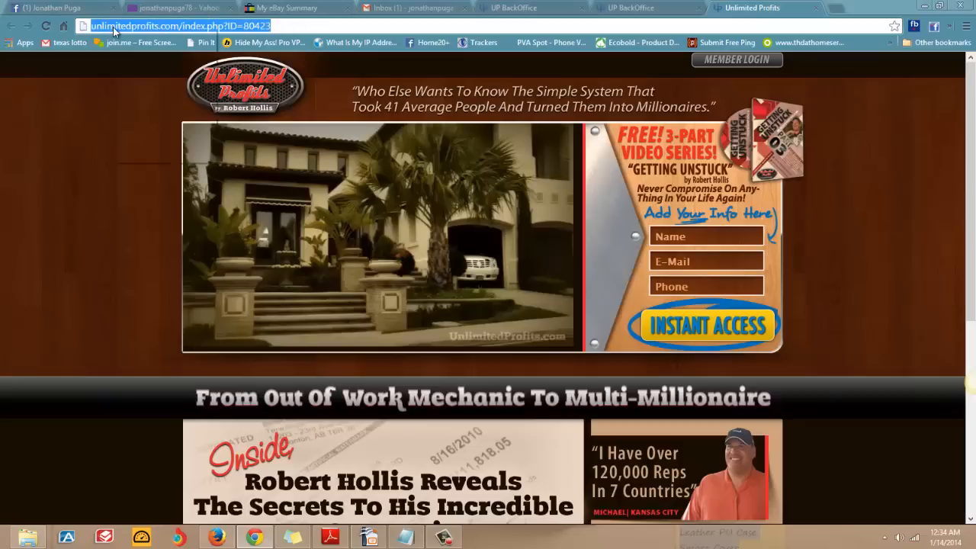
mouse_move(125, 52)
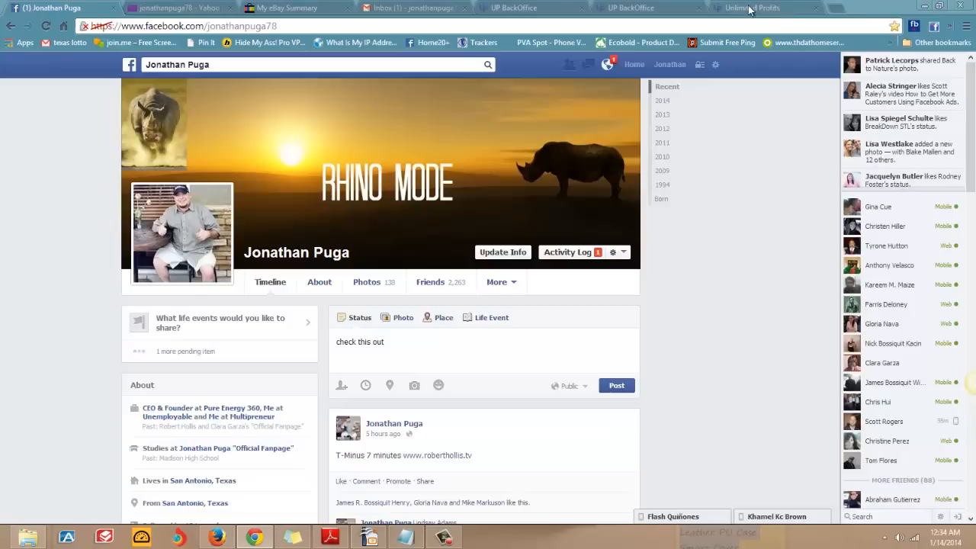
mouse_move(835, 11)
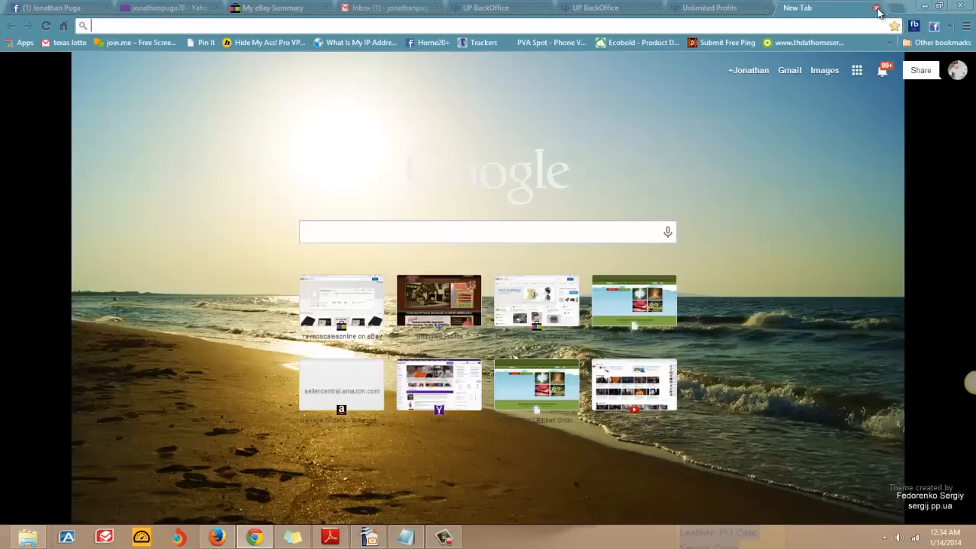
Step: Close the empty tab and paste the affiliate link into the status draft
click(877, 13)
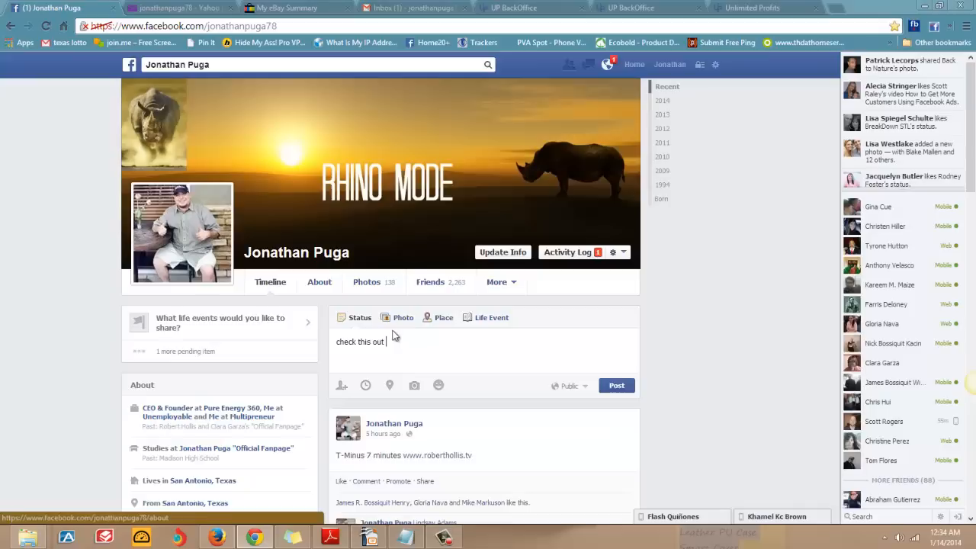
right_click(363, 342)
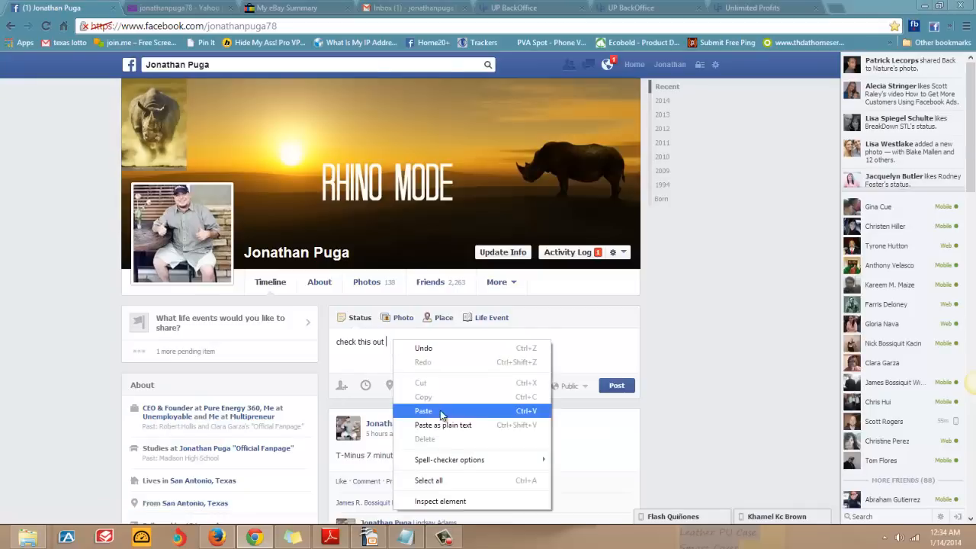
click(424, 411)
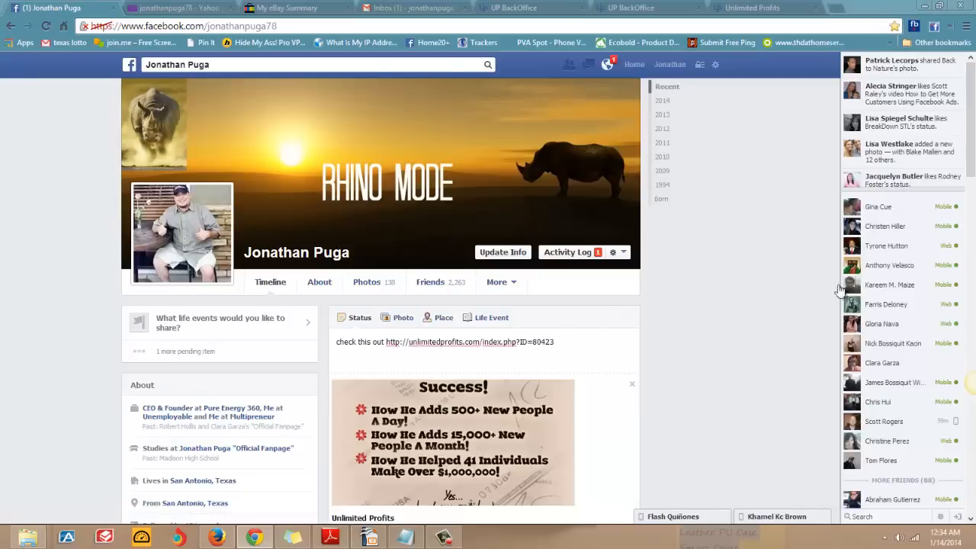
Step: Check the post's audience dropdown, leaving it set to Public
scroll(down, 3)
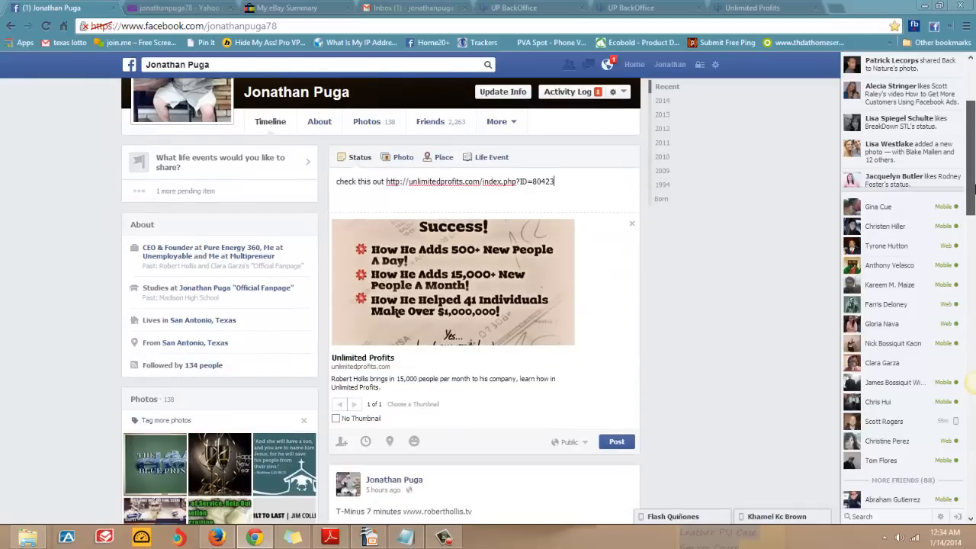
scroll(down, 3)
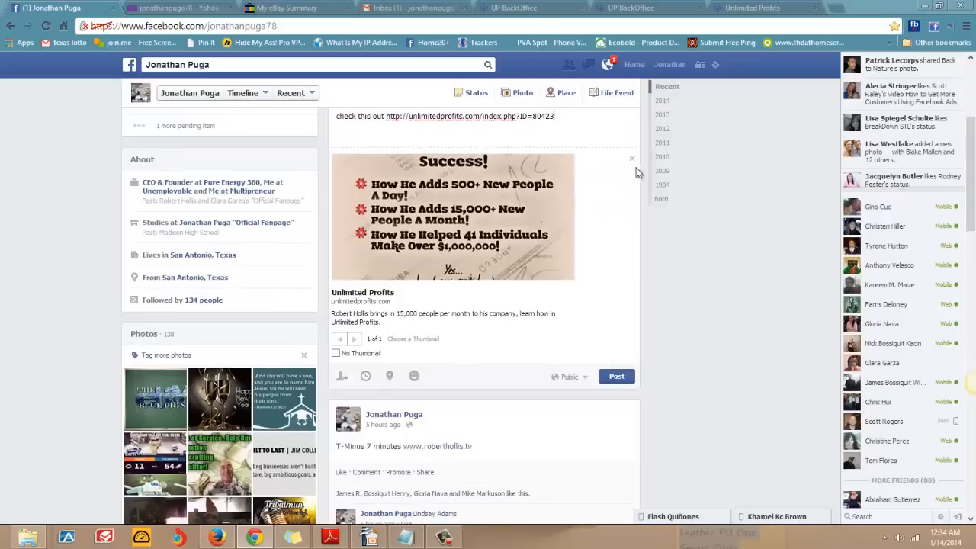
click(633, 159)
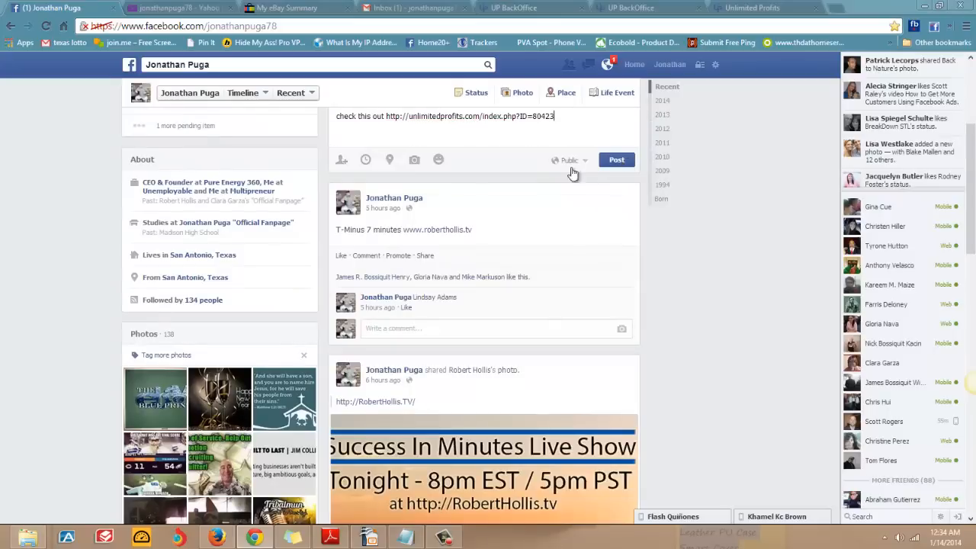
click(569, 160)
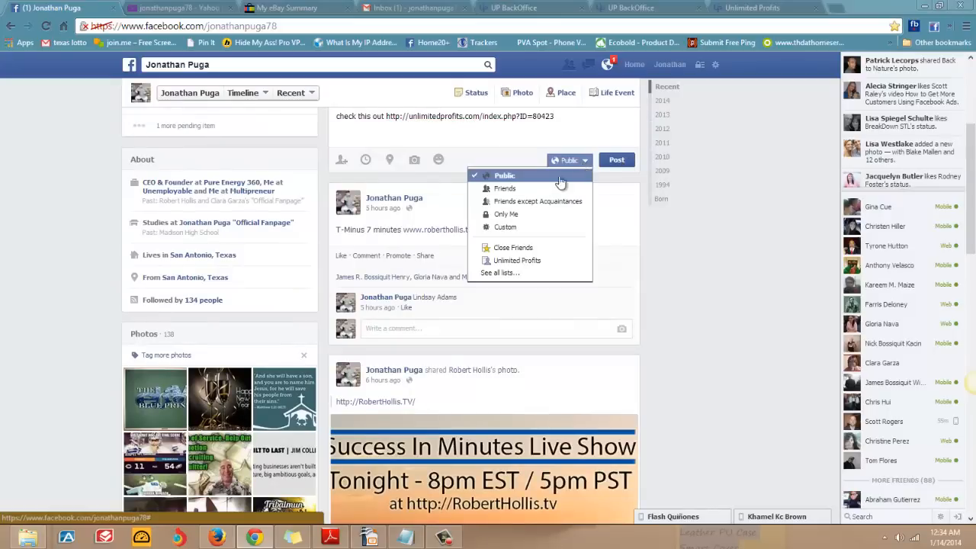
mouse_move(542, 188)
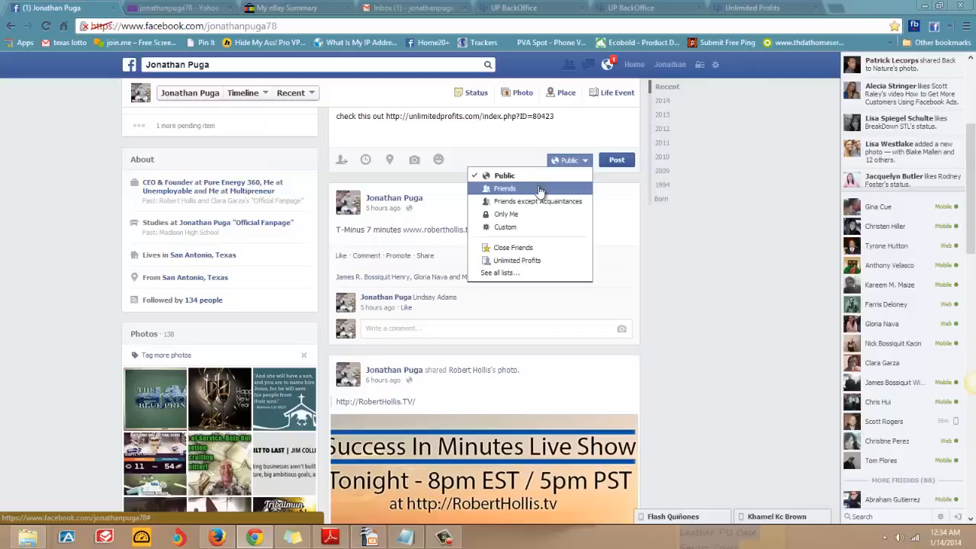
mouse_move(519, 214)
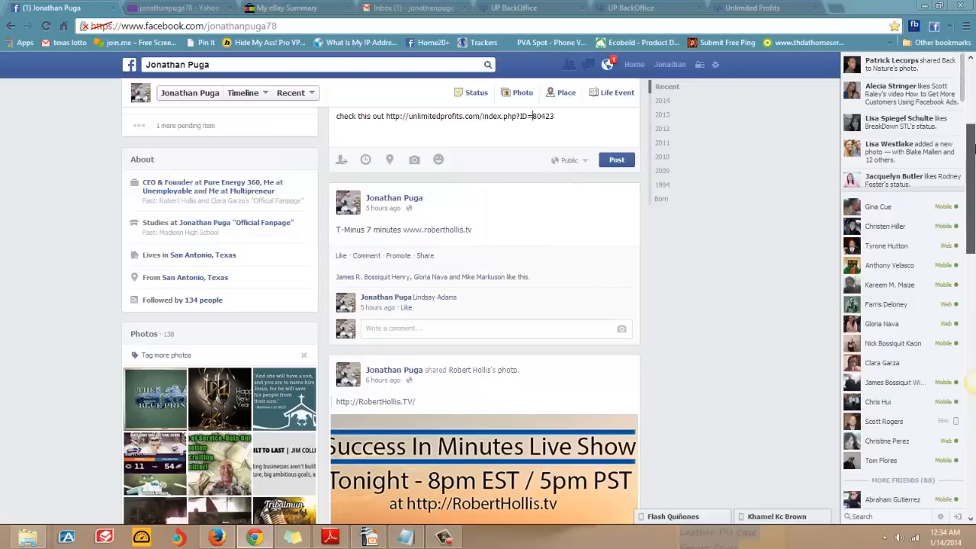
scroll(up, 3)
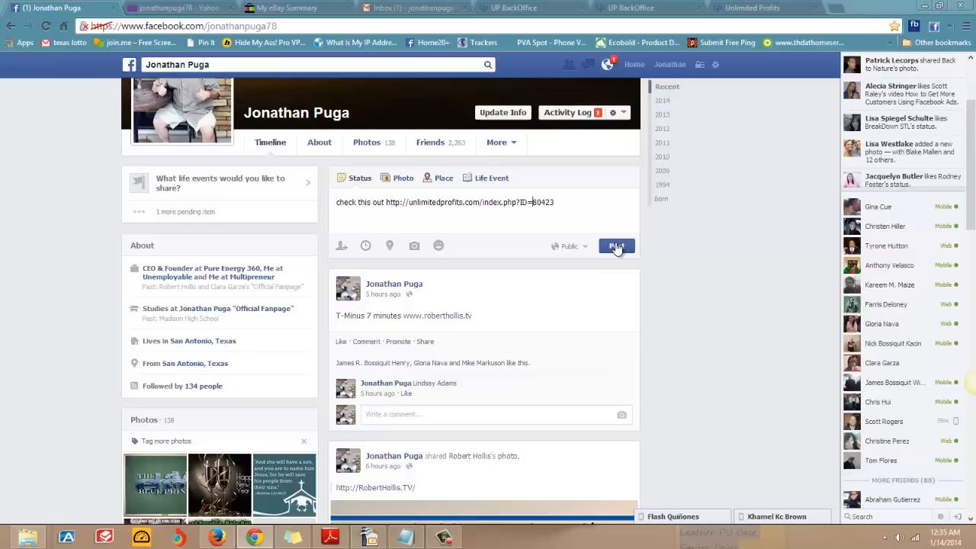
Step: Publish the affiliate-link post, then delete it from the timeline
click(617, 246)
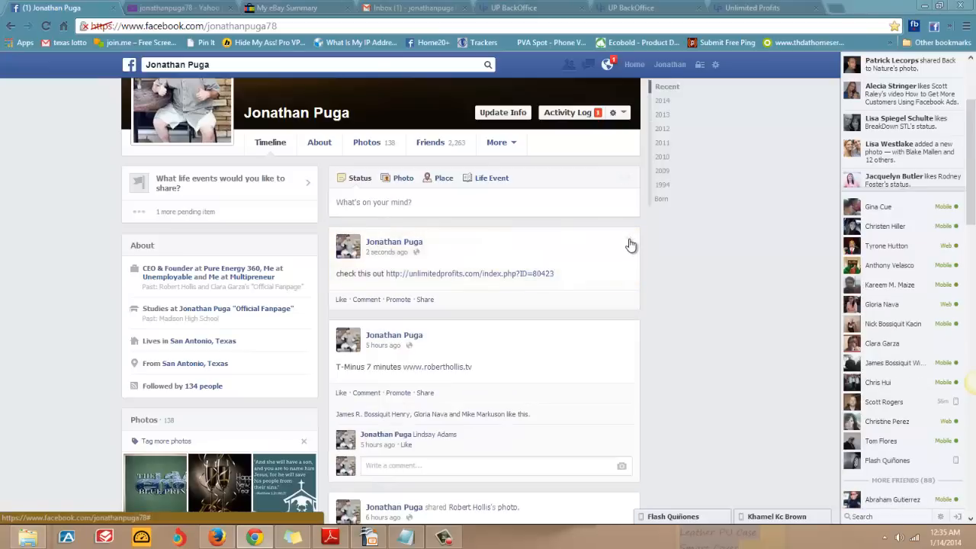
click(629, 239)
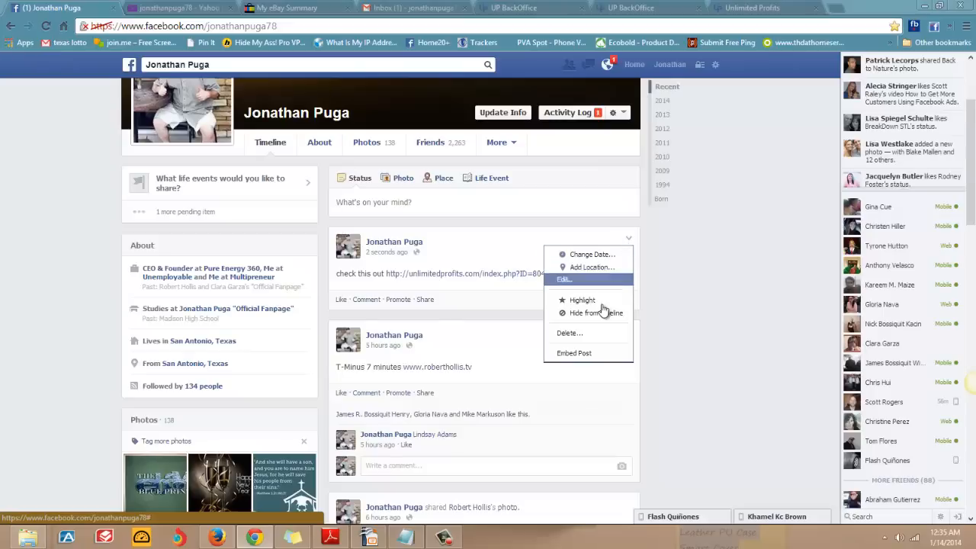
click(582, 340)
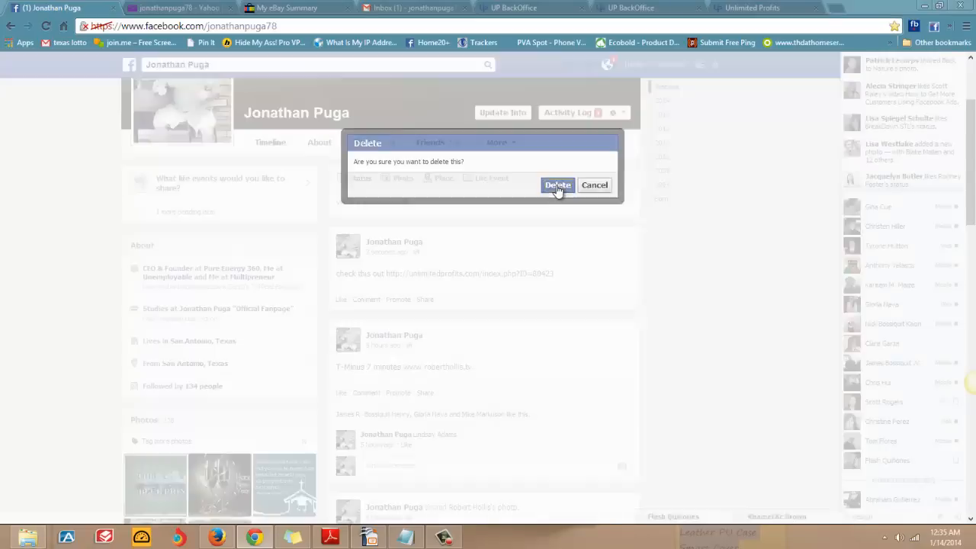
click(558, 185)
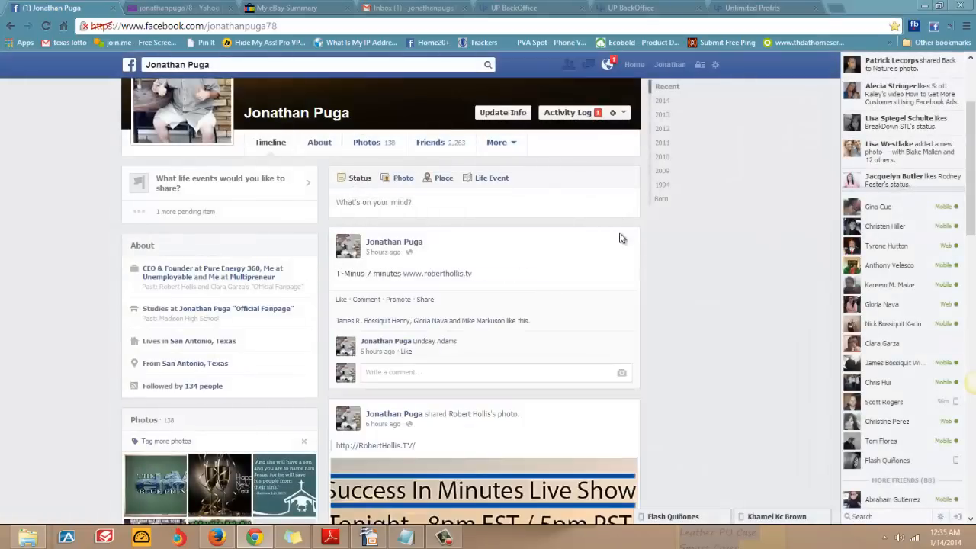
click(629, 241)
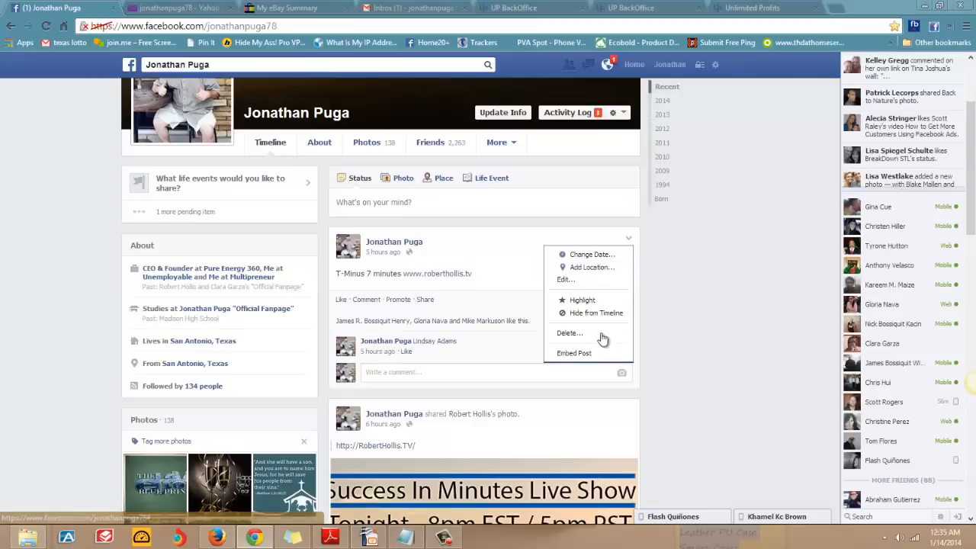
mouse_move(598, 313)
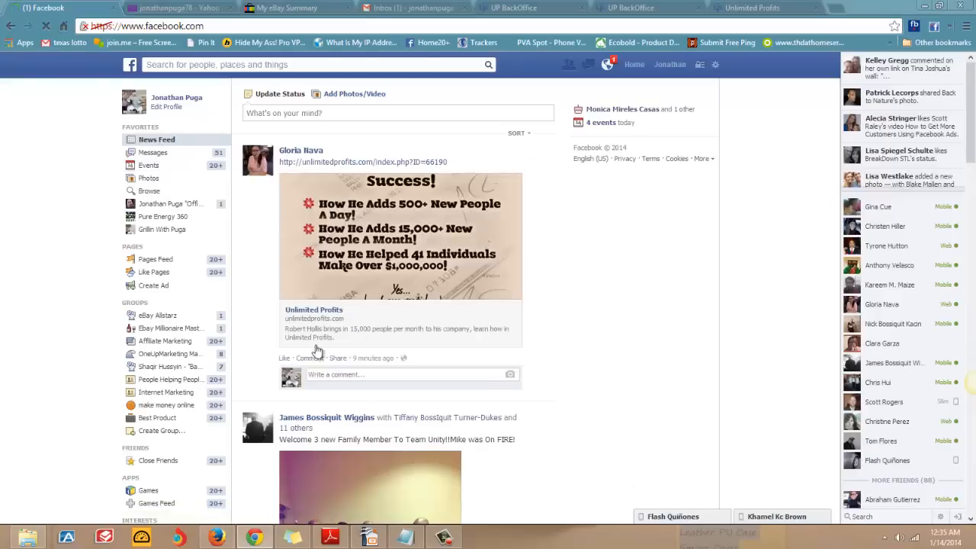
click(284, 358)
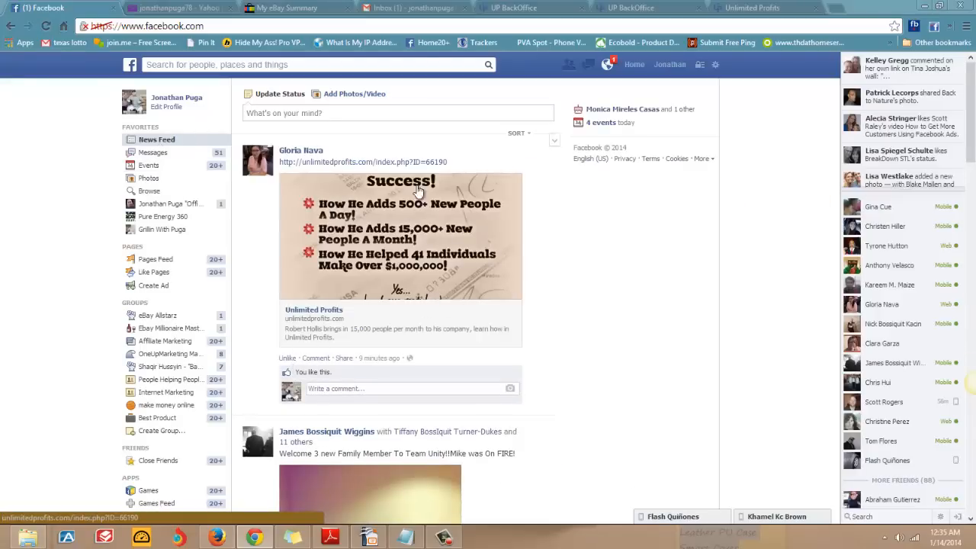
mouse_move(440, 254)
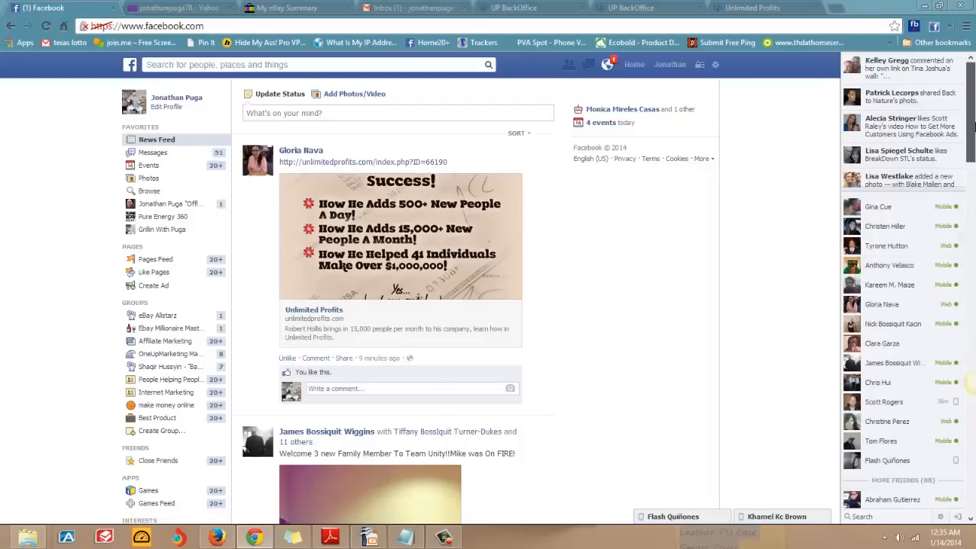
scroll(down, 3)
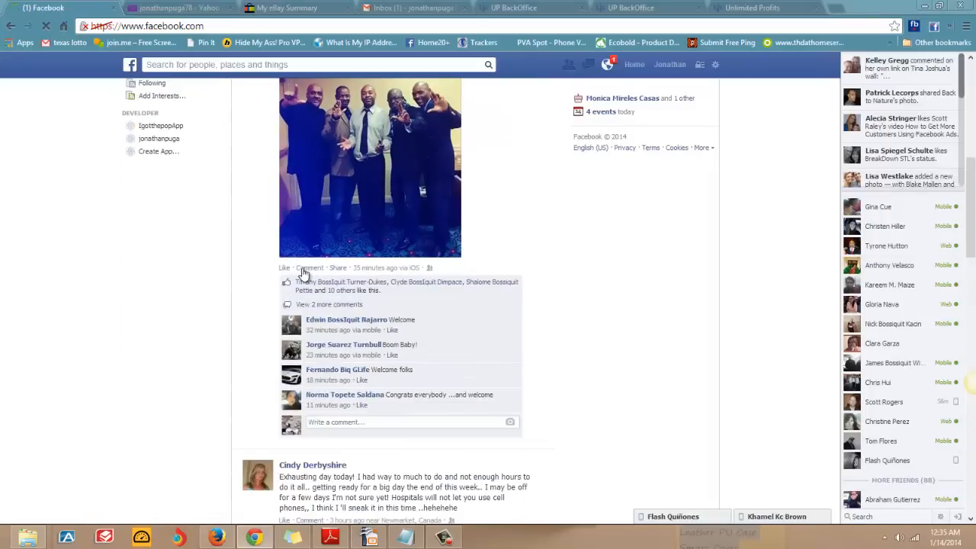
click(284, 267)
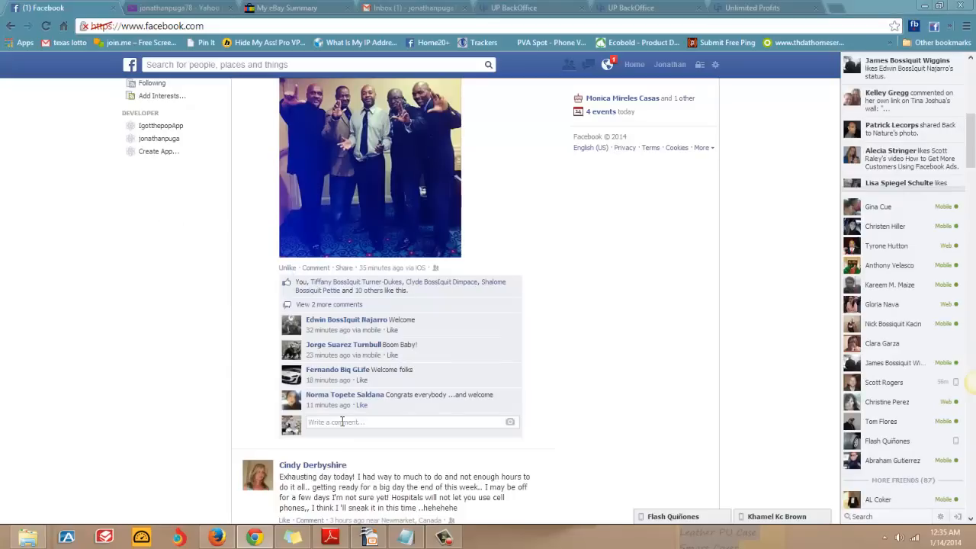
text(great pic)
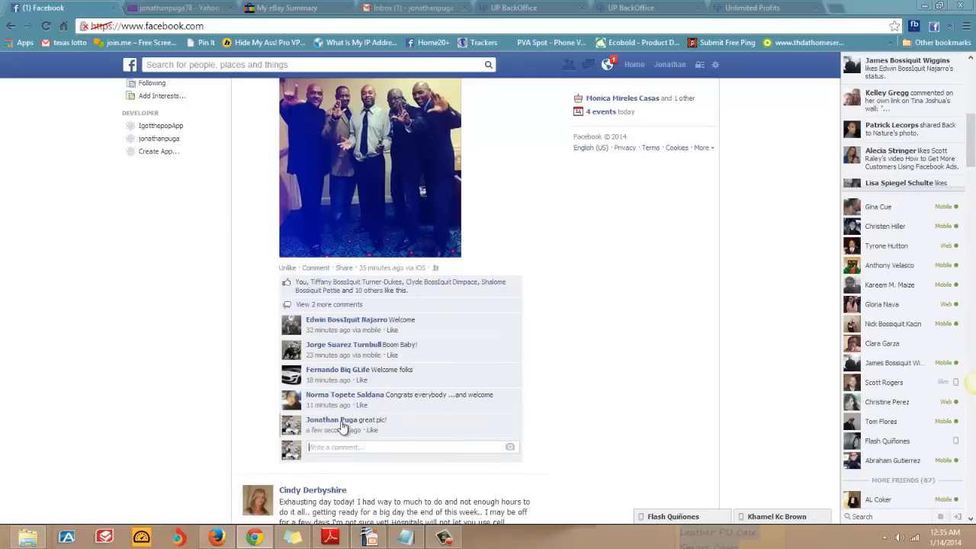
scroll(down, 3)
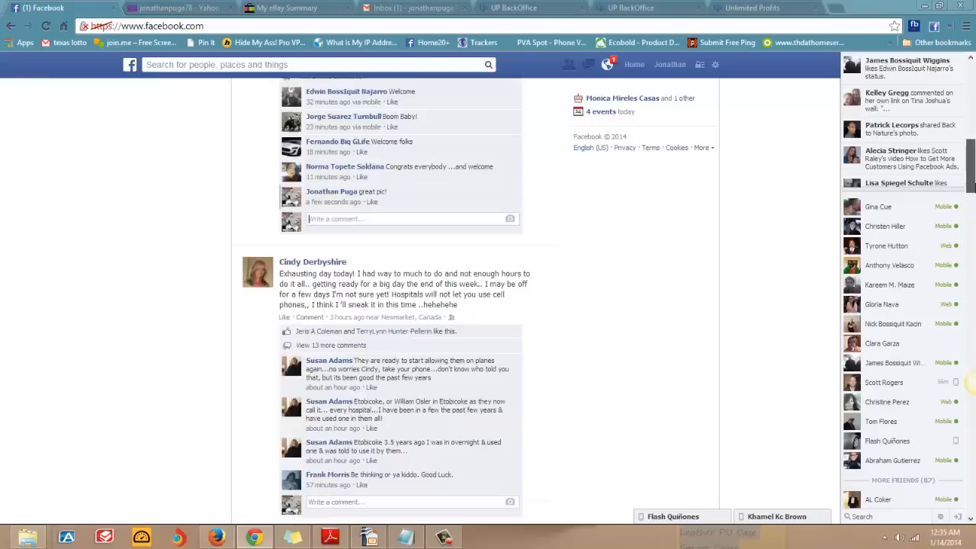
scroll(down, 3)
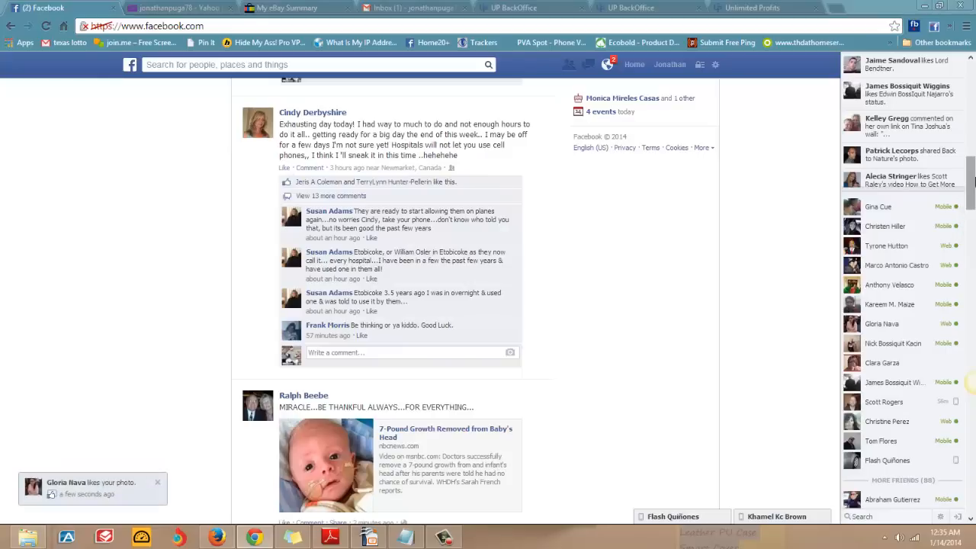
scroll(down, 3)
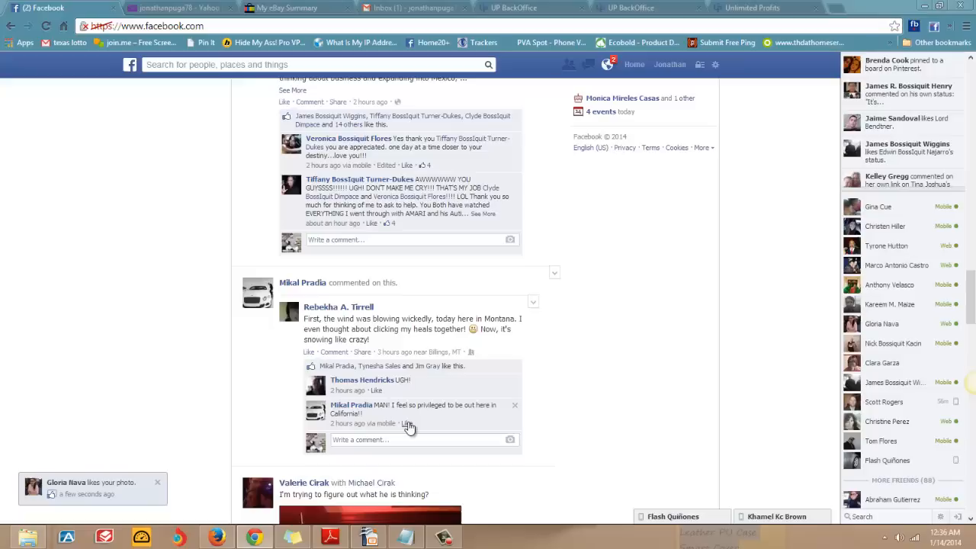
click(390, 423)
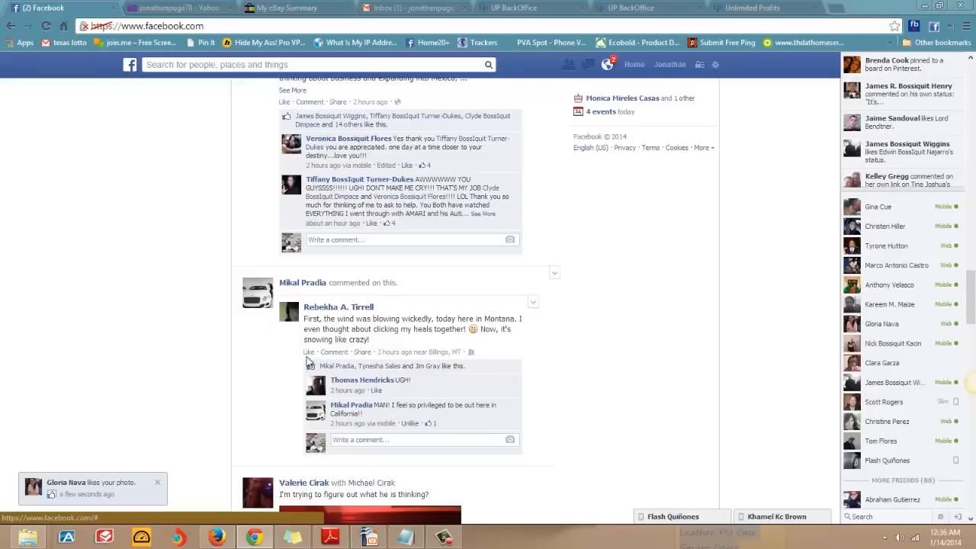
click(309, 352)
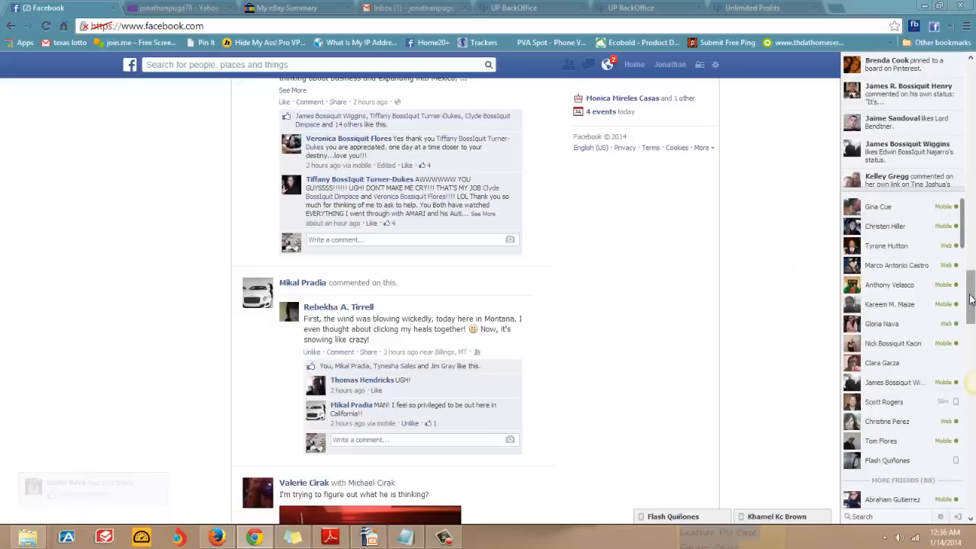
scroll(down, 3)
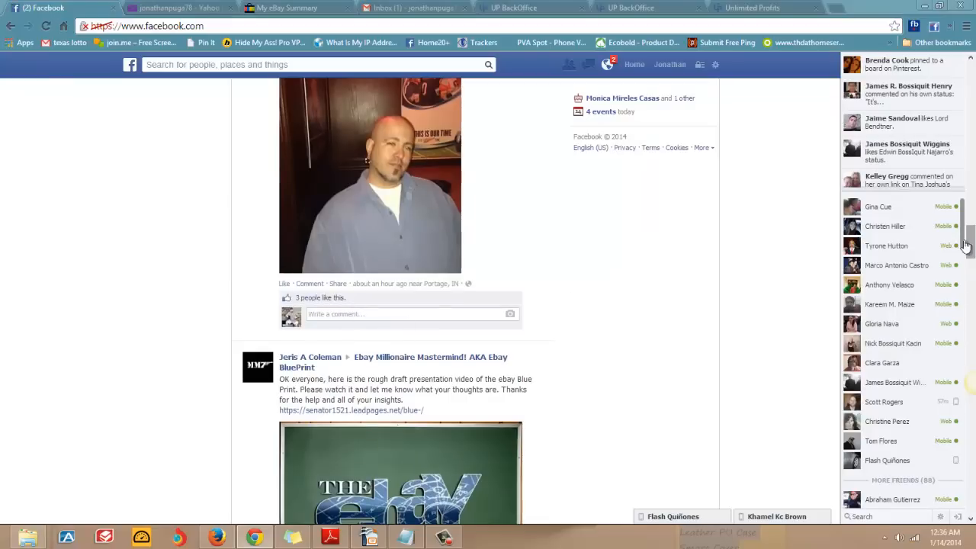
scroll(down, 3)
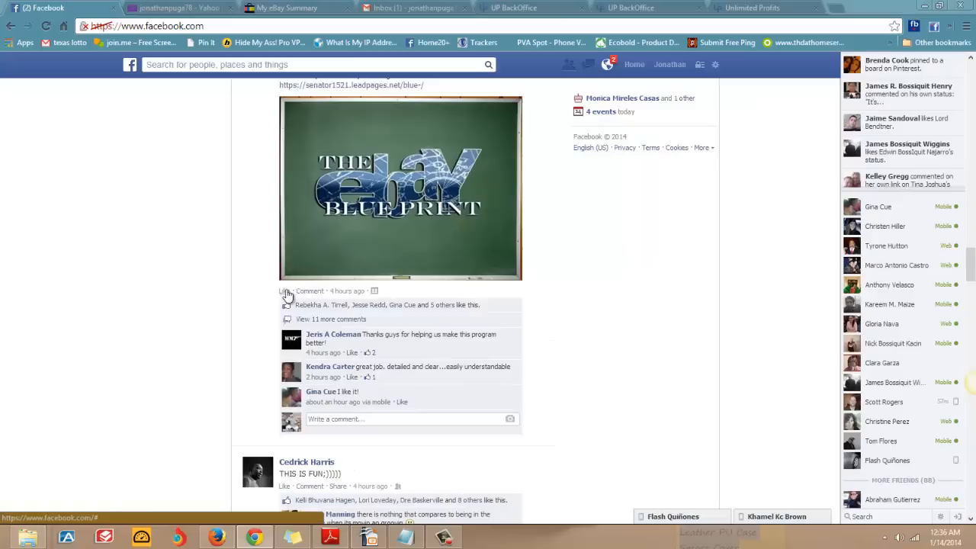
click(285, 291)
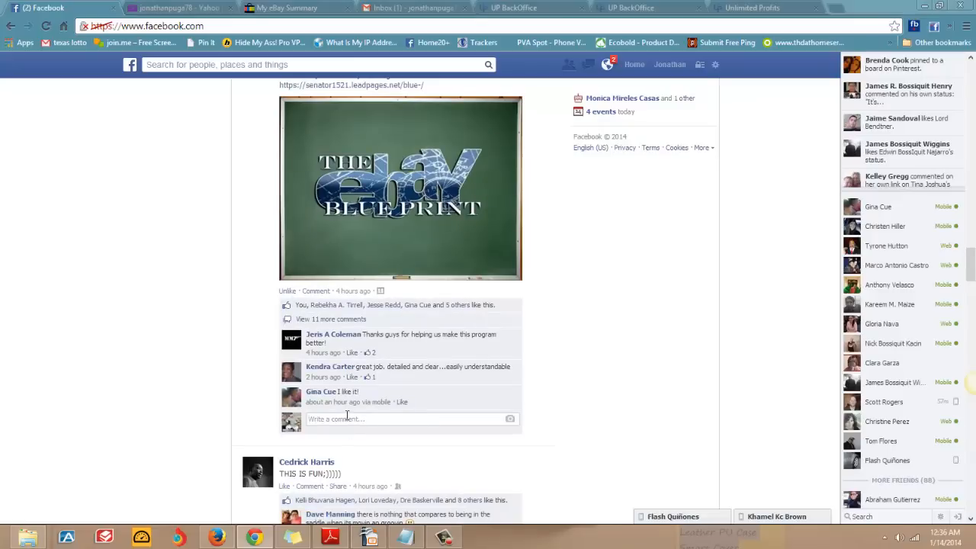
text(awesome!)
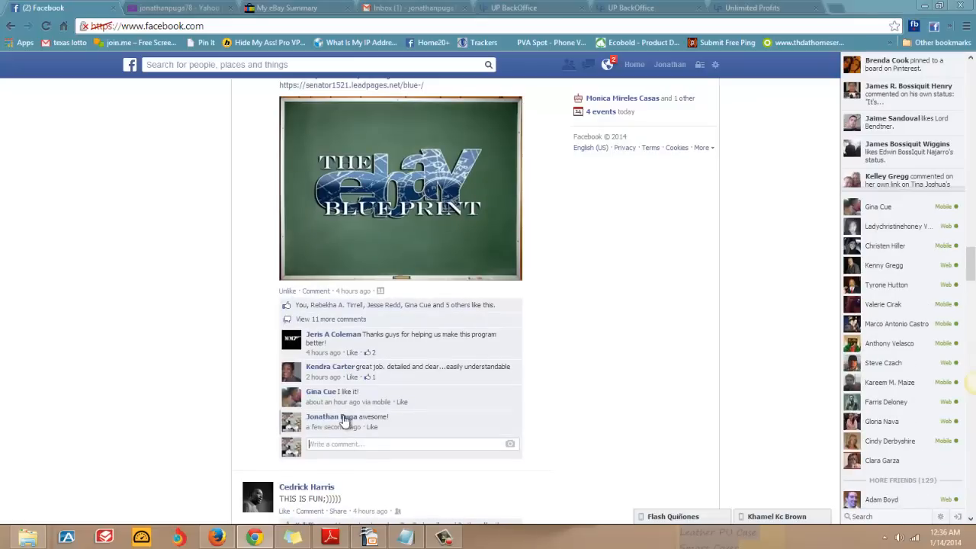
scroll(down, 3)
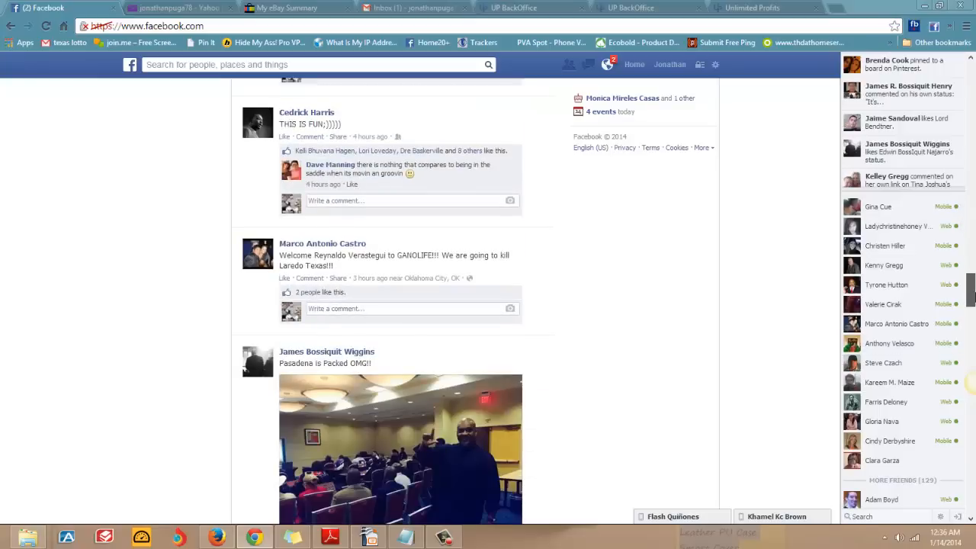
scroll(down, 3)
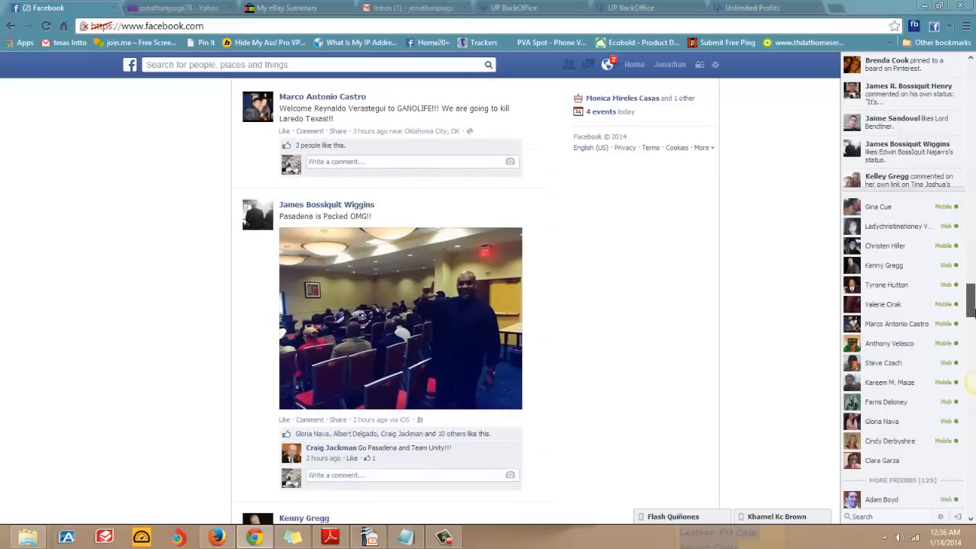
scroll(down, 3)
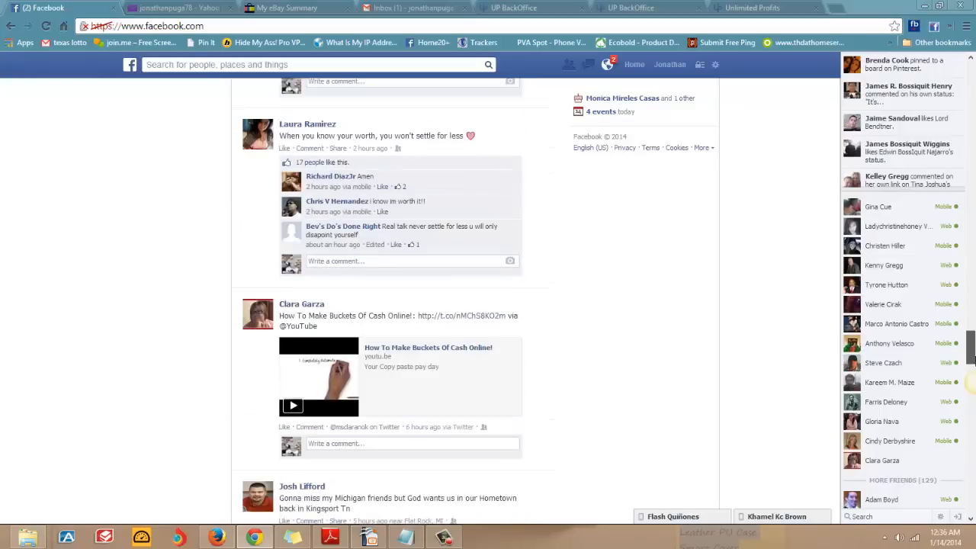
scroll(down, 3)
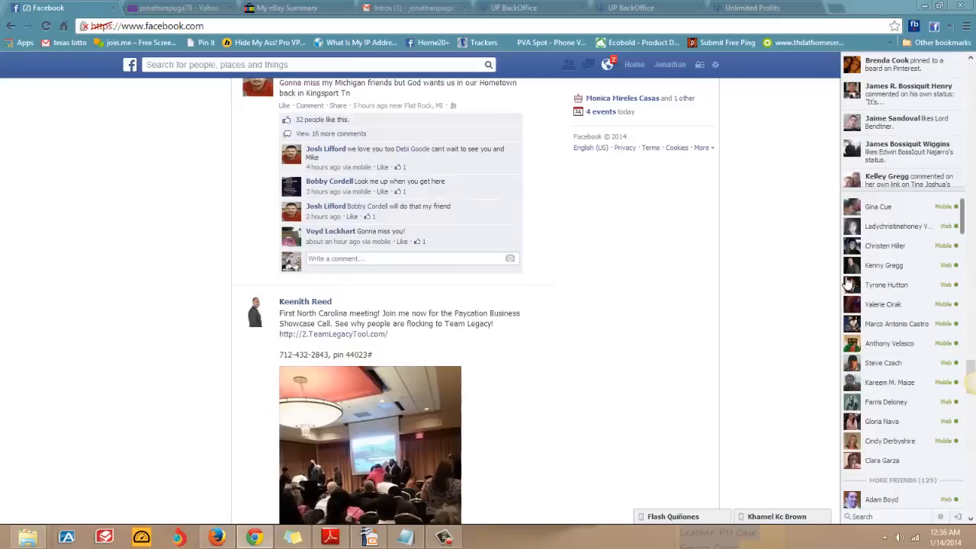
mouse_move(969, 296)
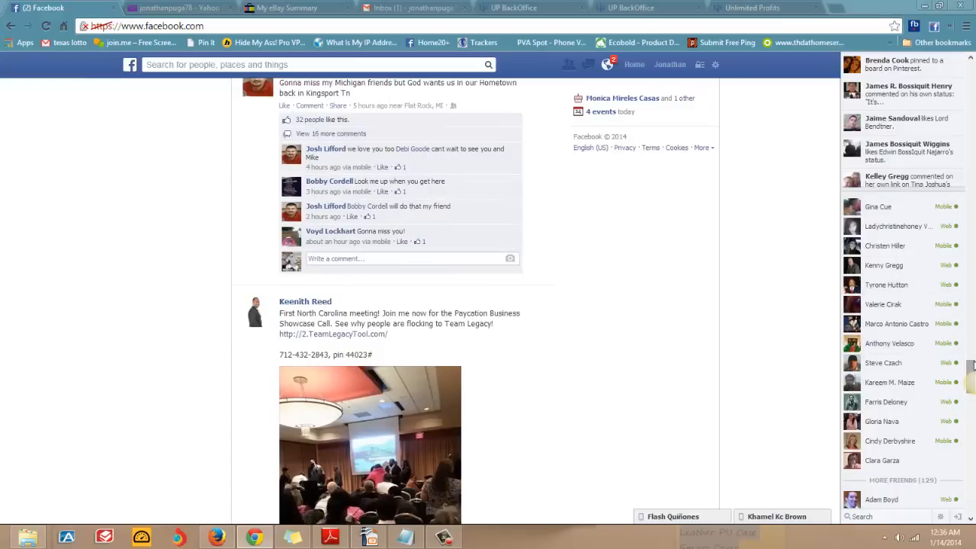
scroll(down, 3)
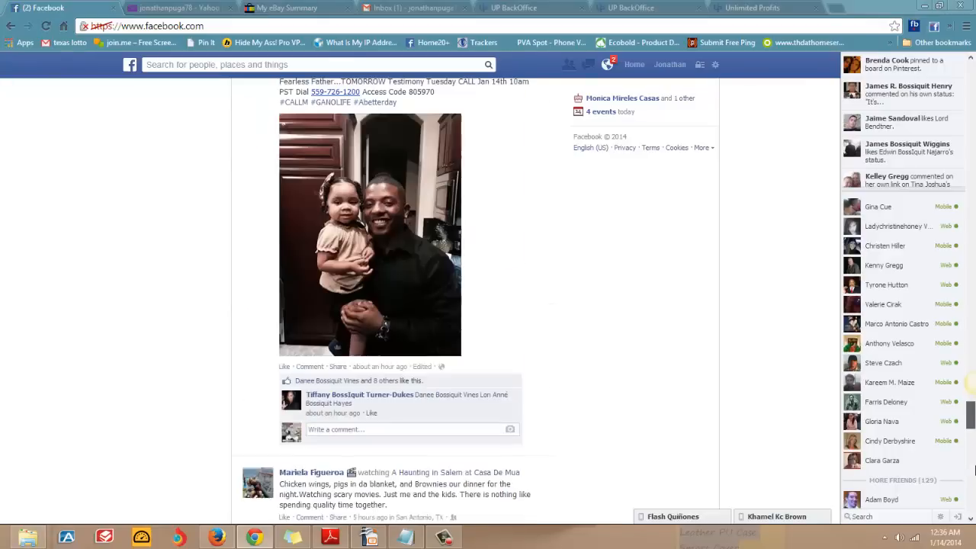
scroll(down, 3)
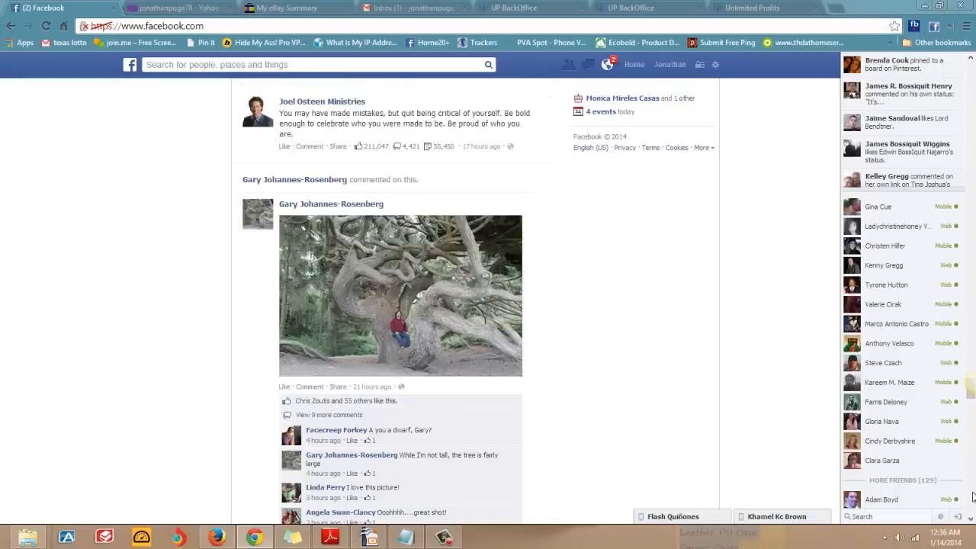
scroll(down, 3)
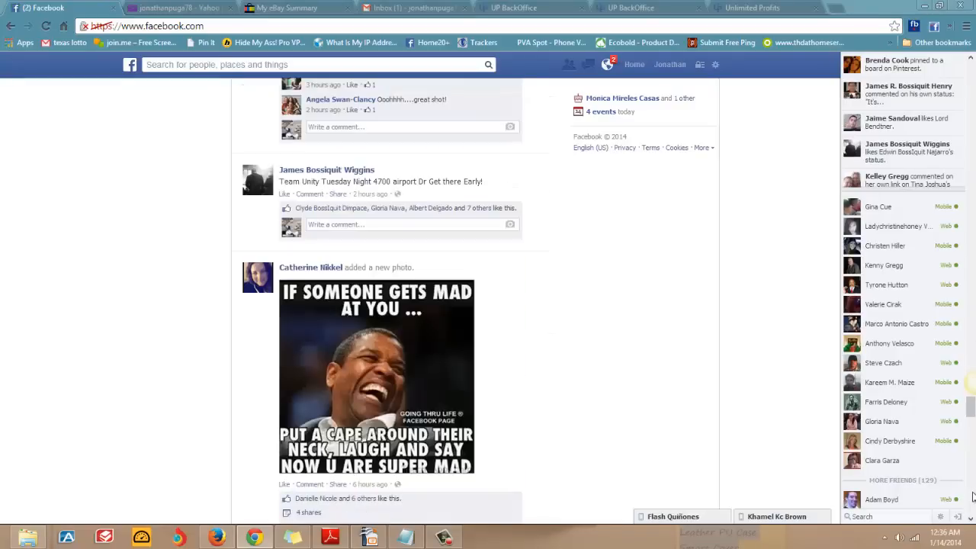
scroll(up, 3)
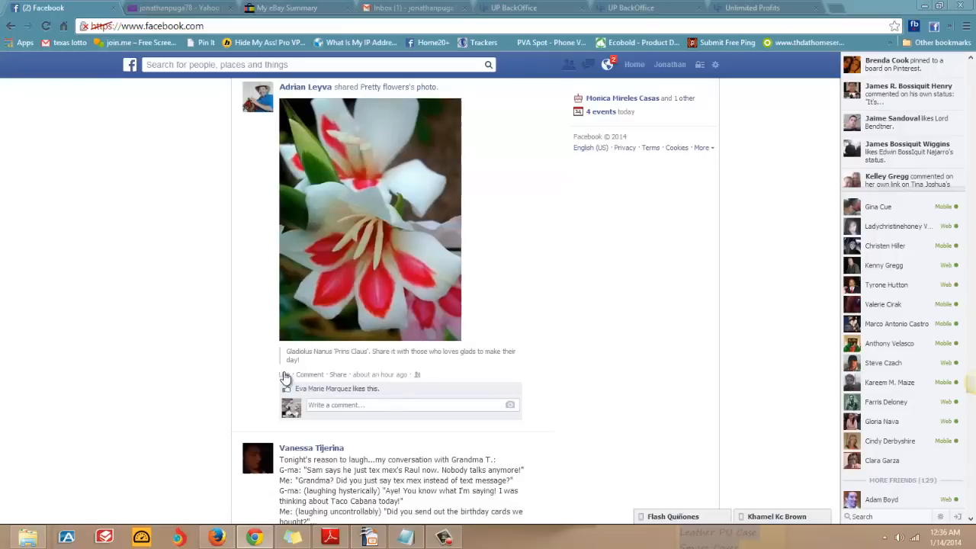
Step: Like the gladiolus photo and share it to your timeline saying 'How beautiful!'
click(287, 375)
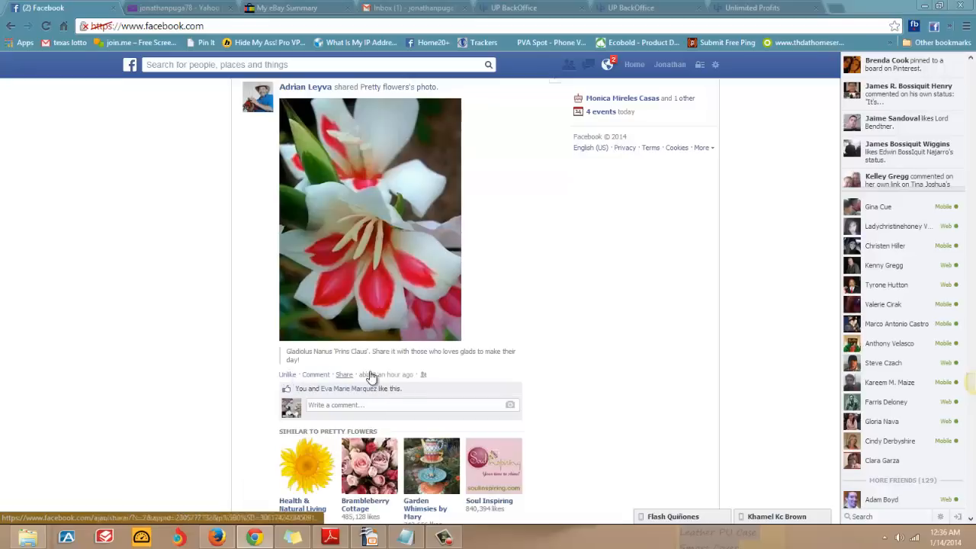
mouse_move(345, 379)
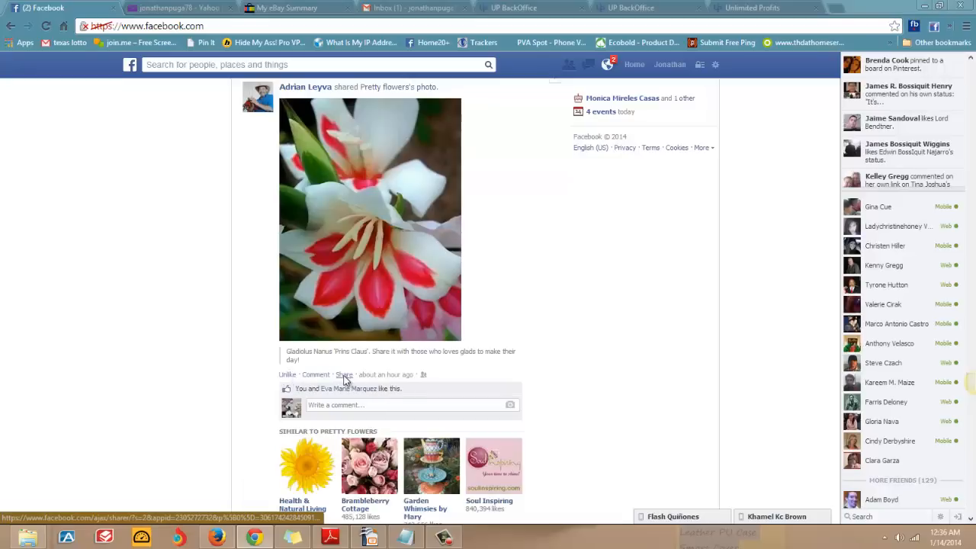
click(344, 374)
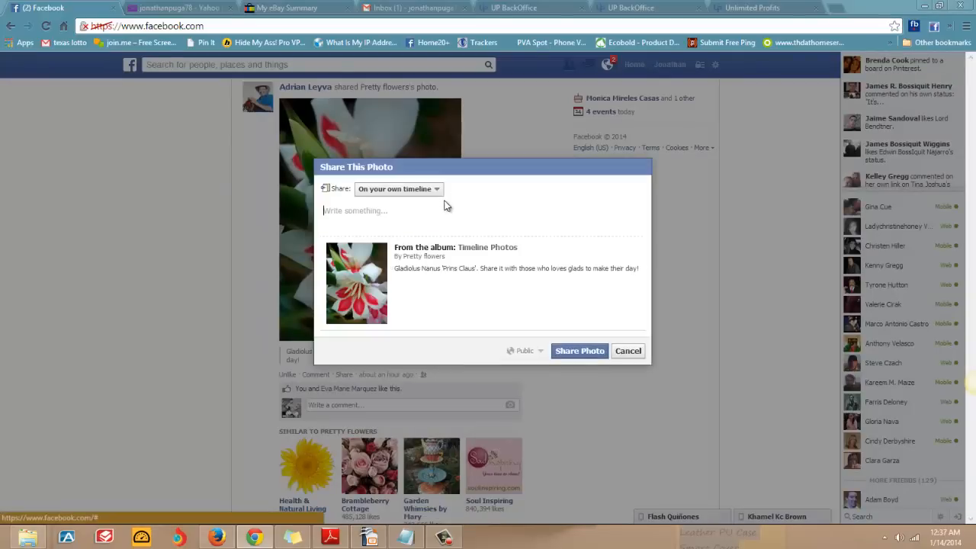
mouse_move(435, 193)
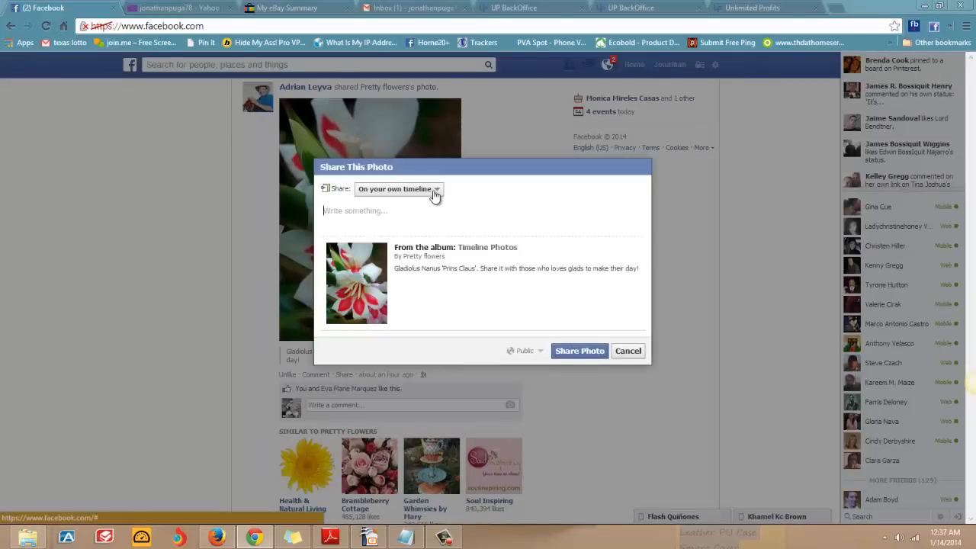
click(397, 189)
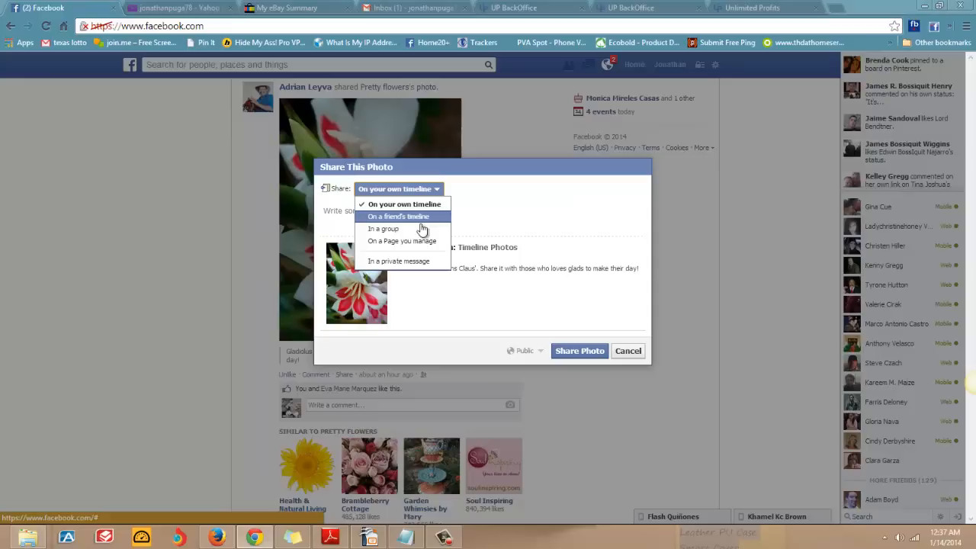
mouse_move(415, 245)
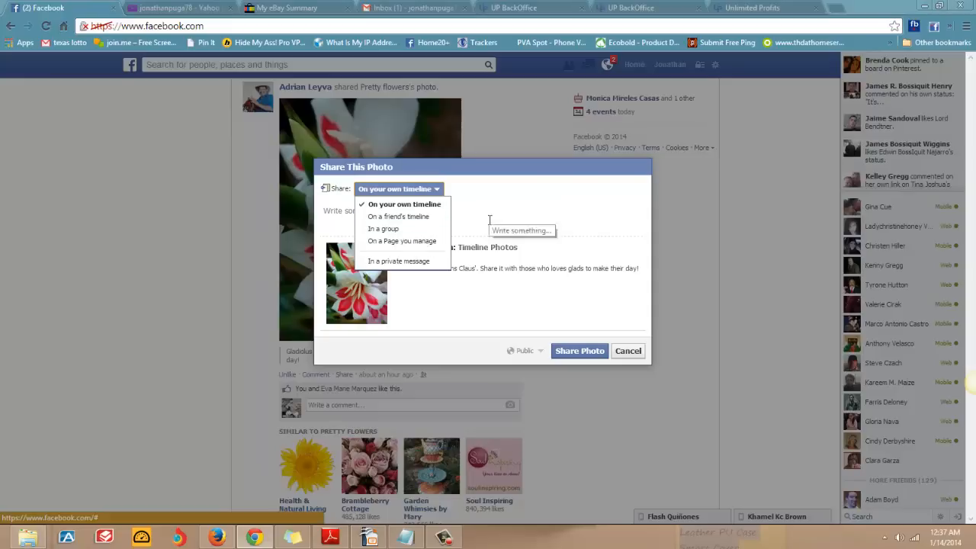
click(398, 203)
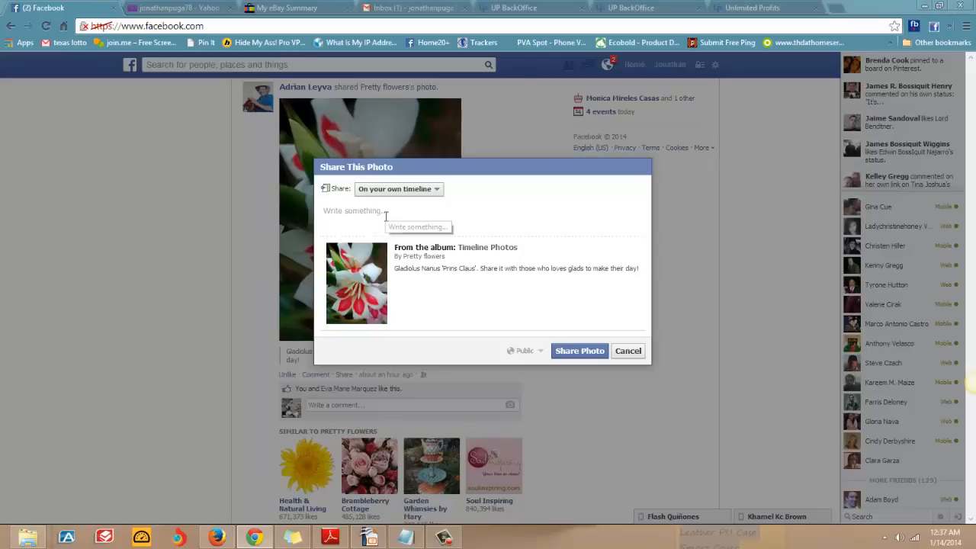
text(How beaut)
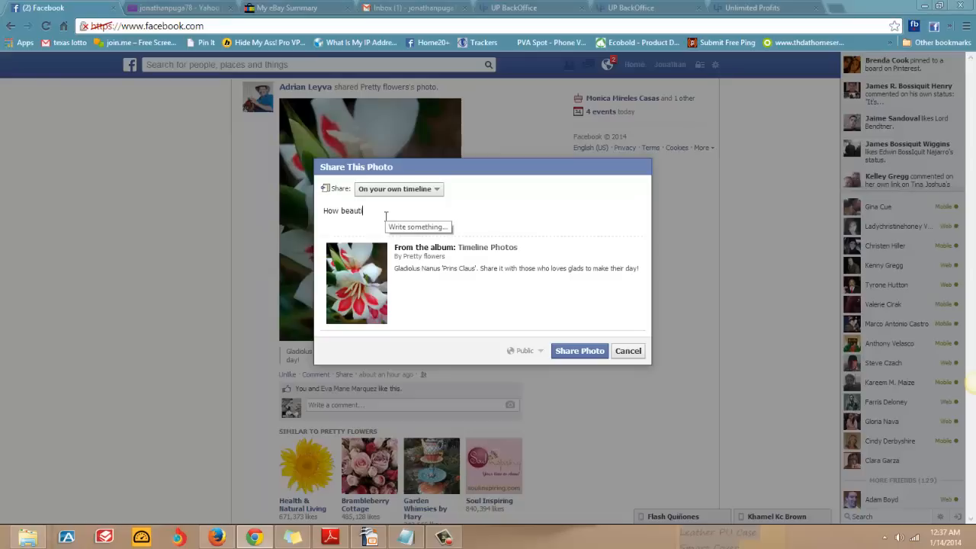
text(iful!)
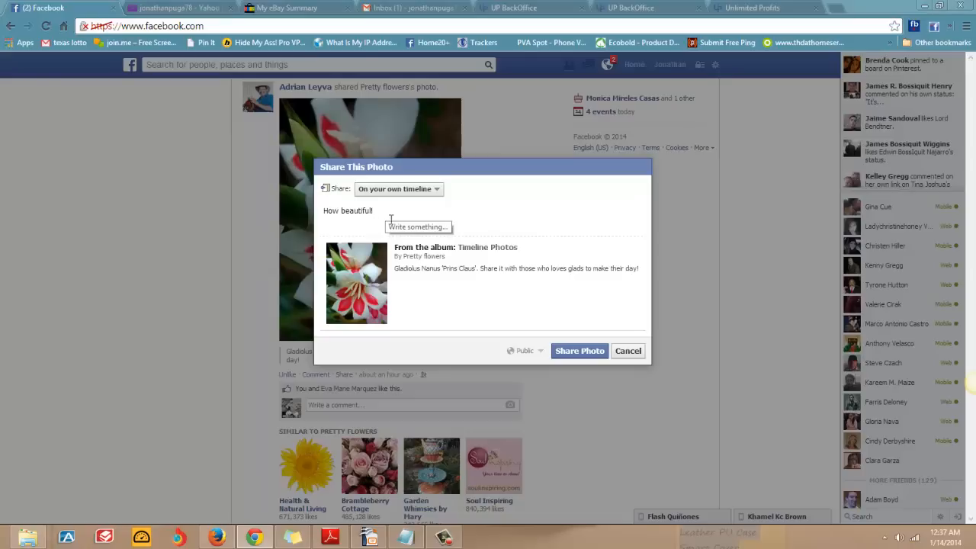
click(580, 351)
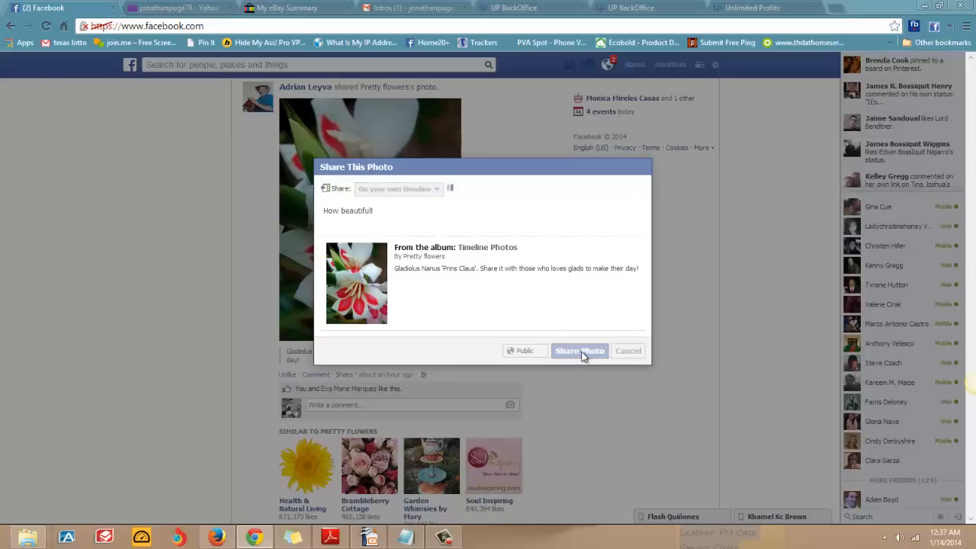
click(580, 351)
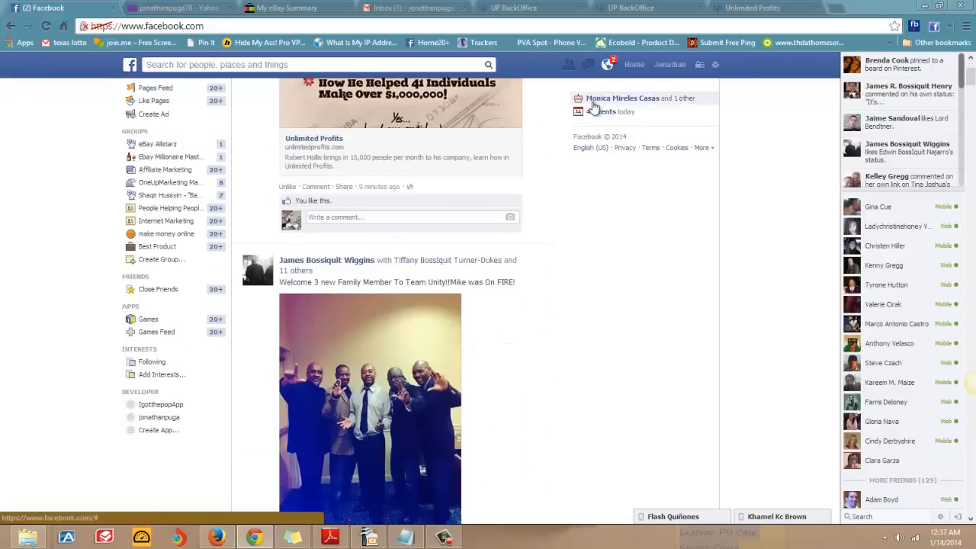
Step: Copy the friendship message from Sticky Notes and paste it on a birthday friend's timeline
click(578, 111)
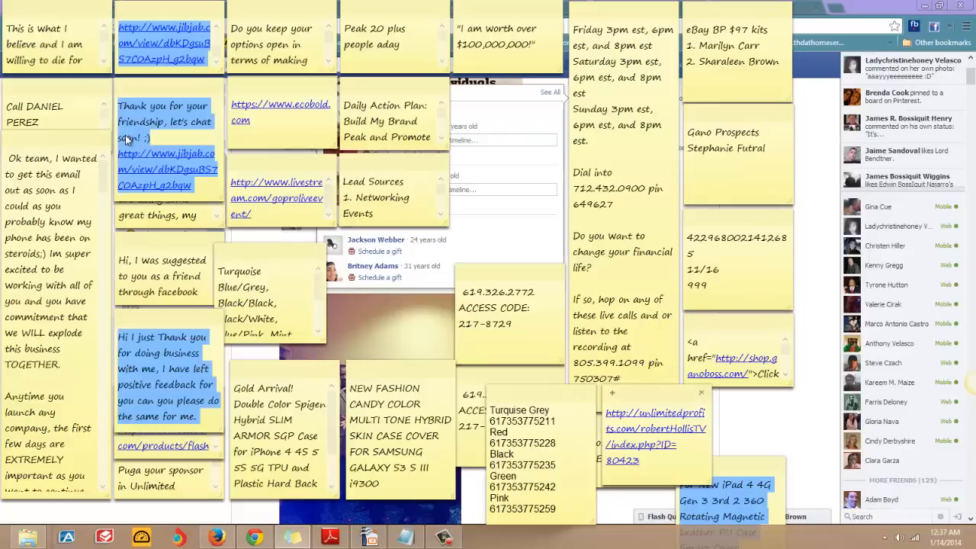
right_click(130, 137)
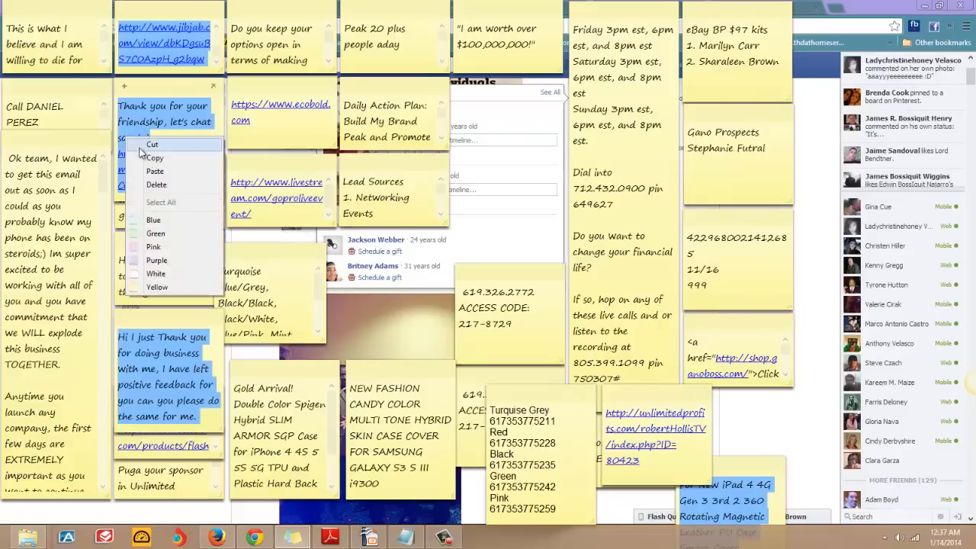
click(153, 144)
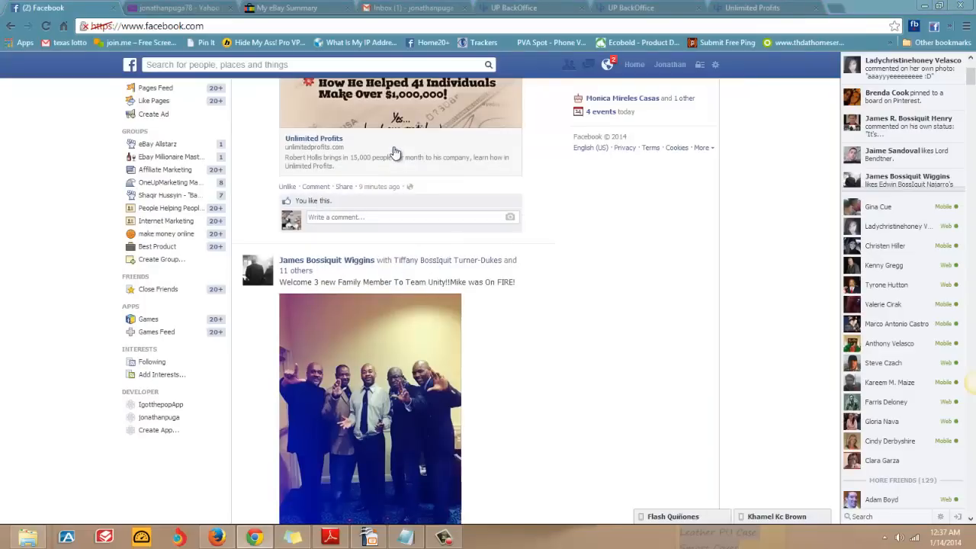
mouse_move(643, 102)
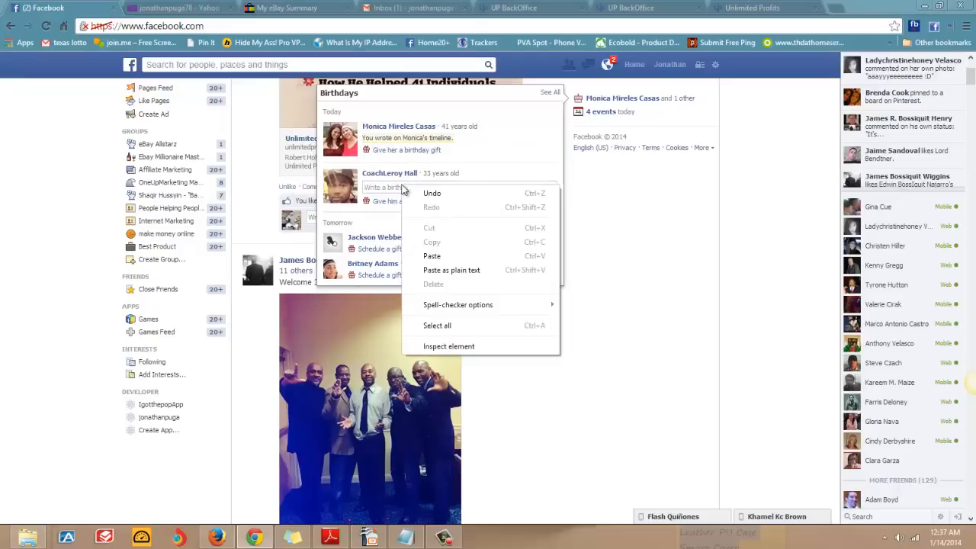
click(432, 255)
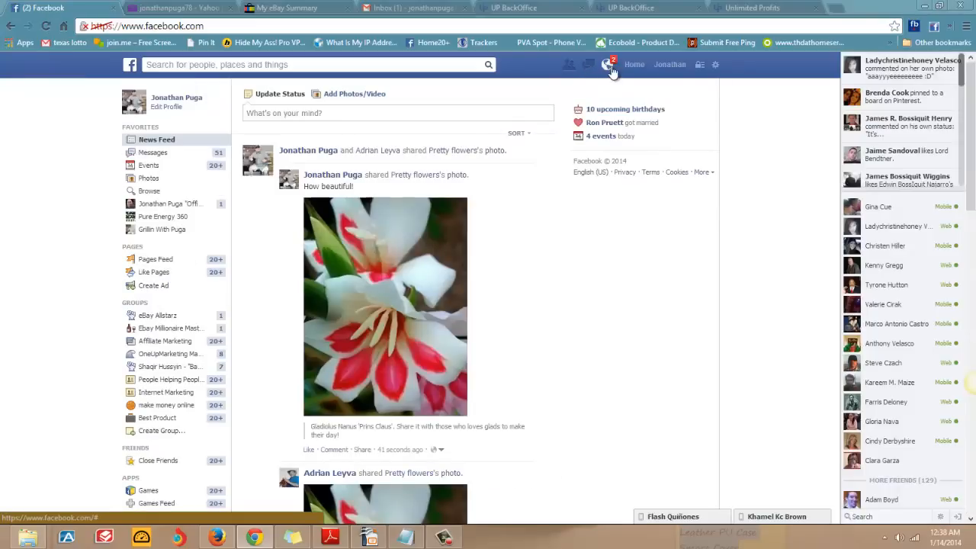
click(588, 64)
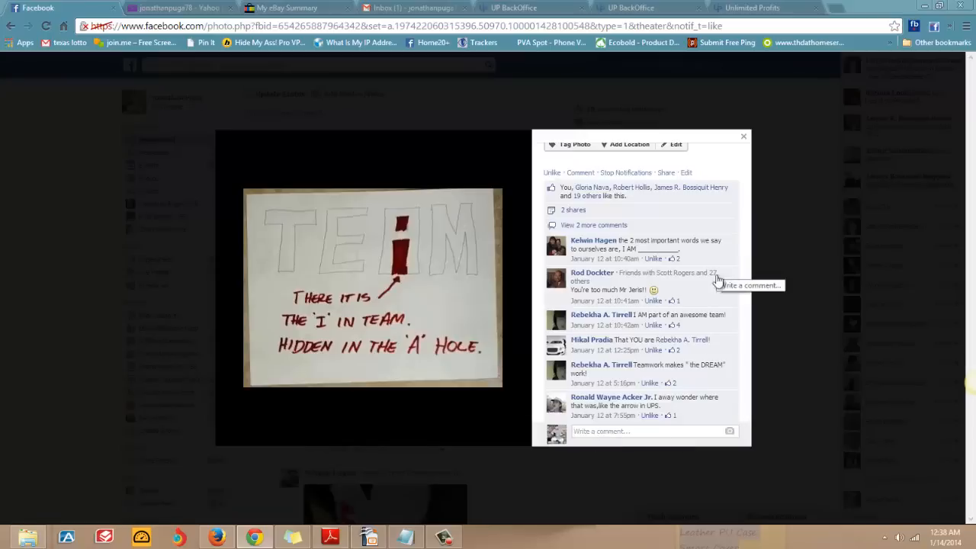
click(744, 136)
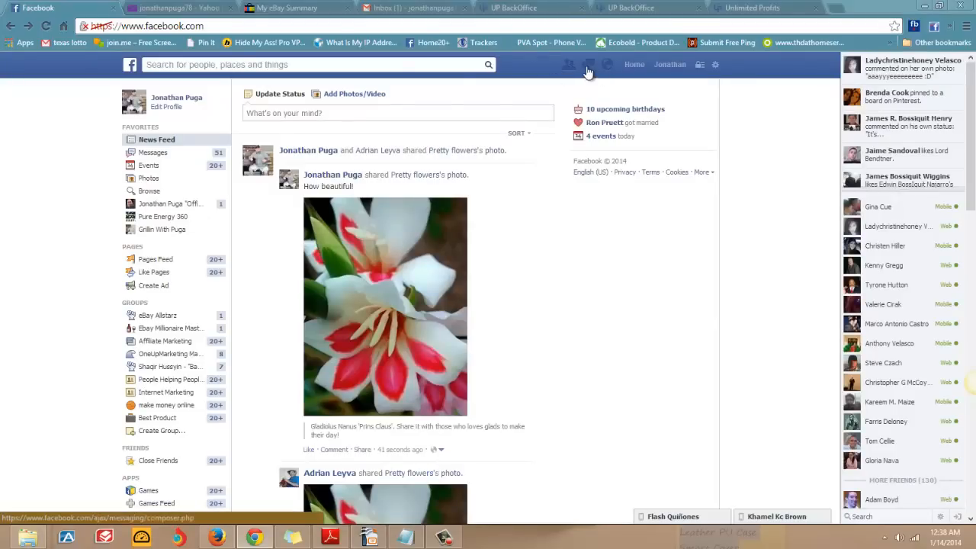
click(588, 64)
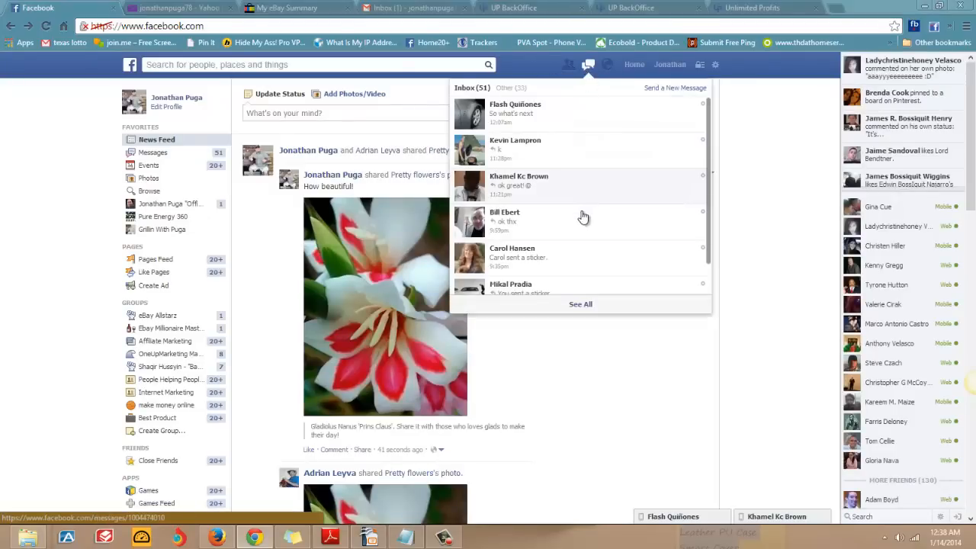
mouse_move(560, 126)
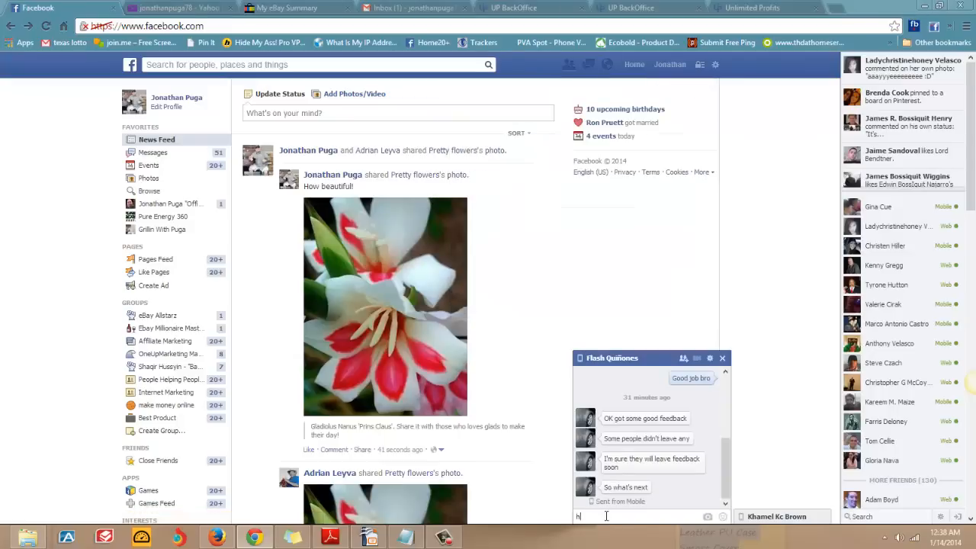
text(hey I'm)
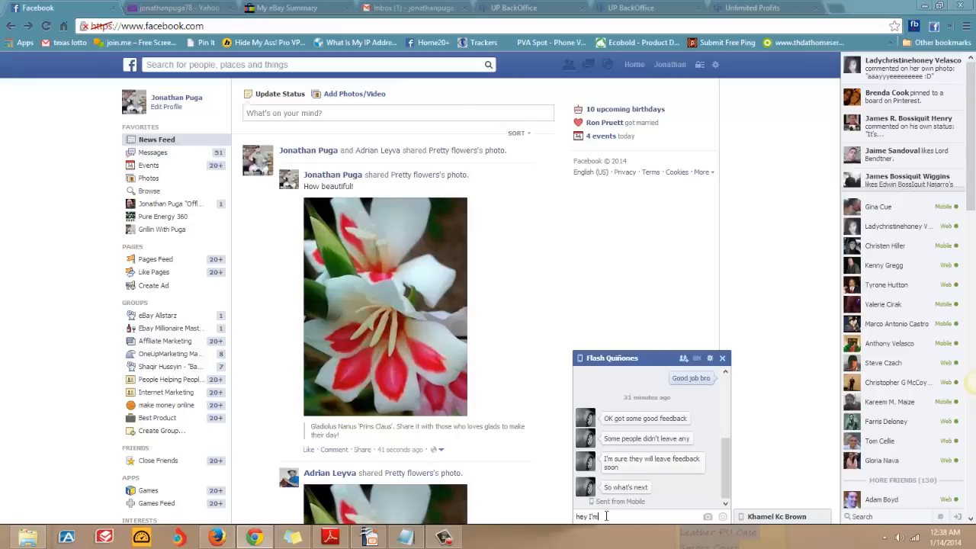
text(back what)
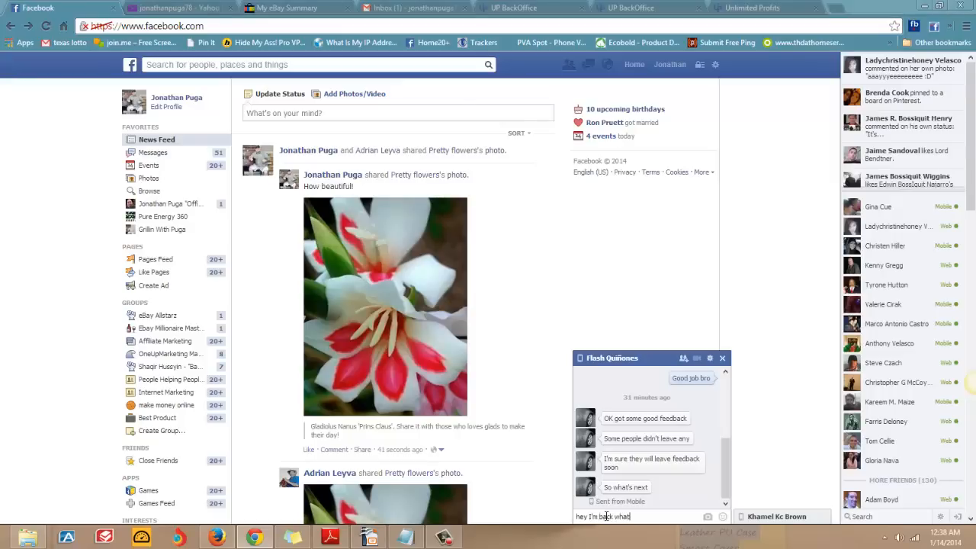
key(Return)
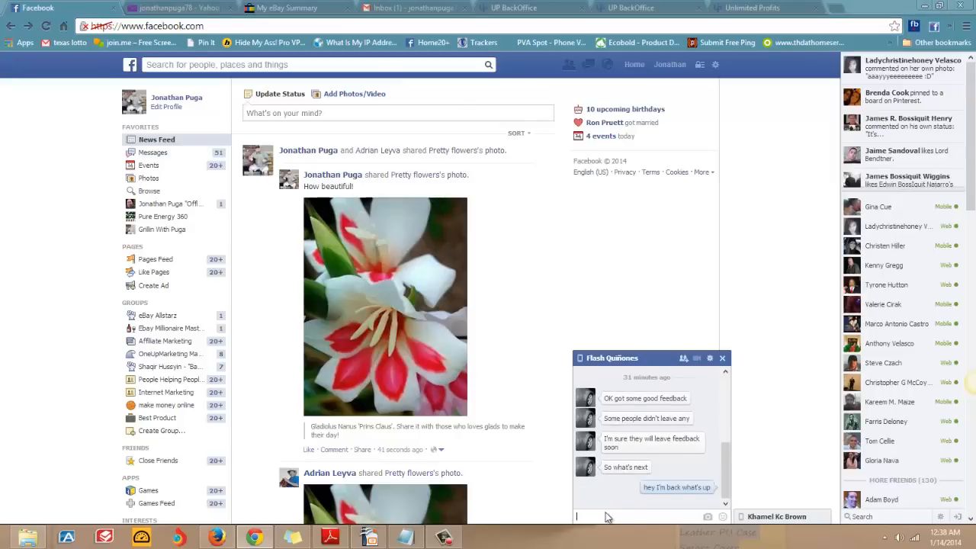
click(722, 359)
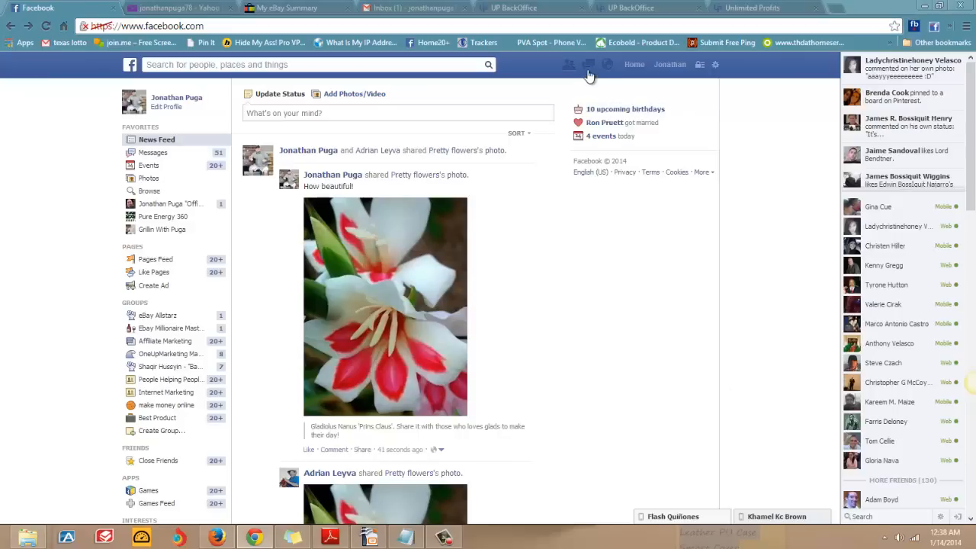
click(569, 64)
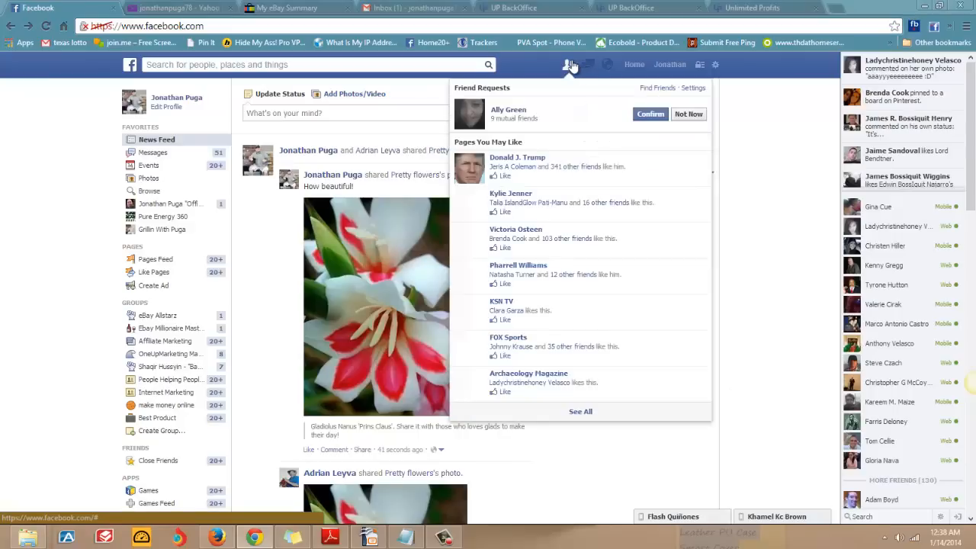
mouse_move(508, 110)
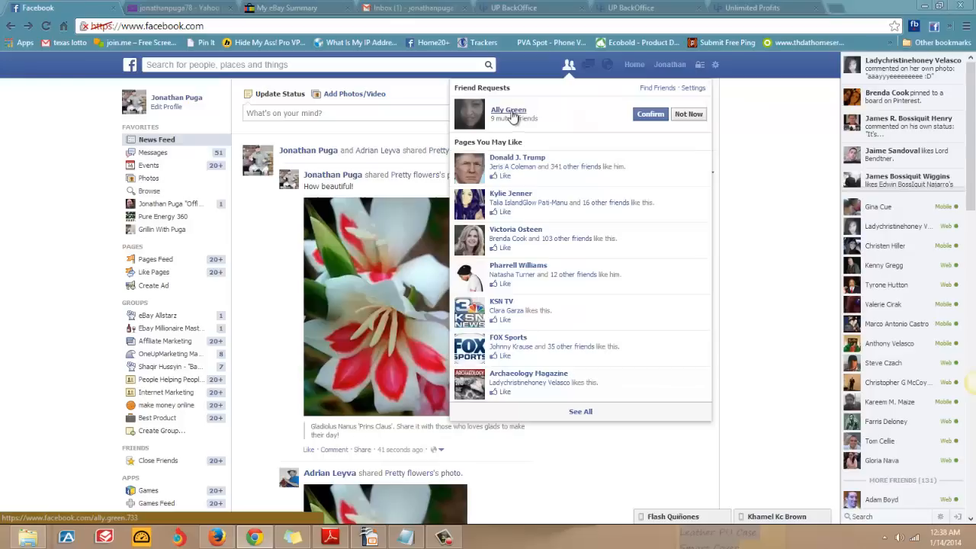
click(650, 114)
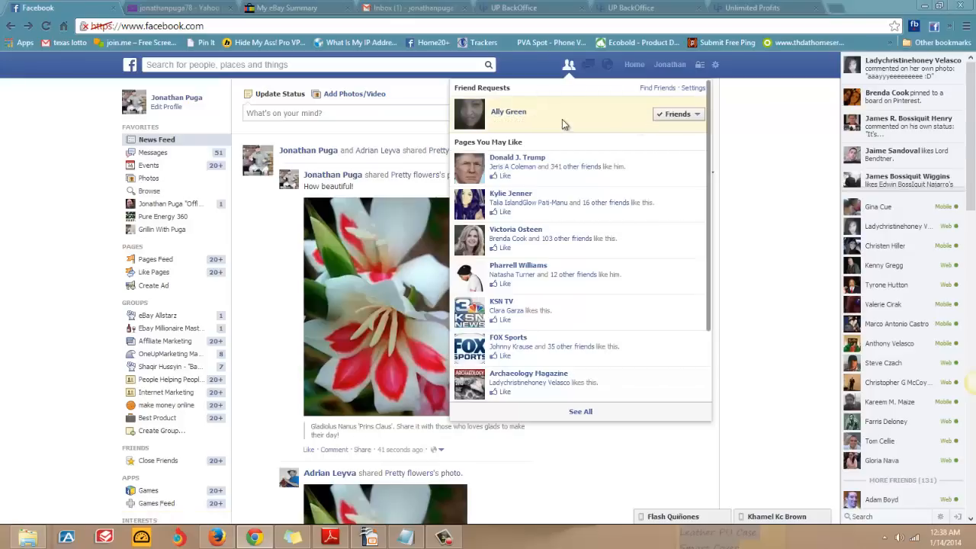
click(508, 112)
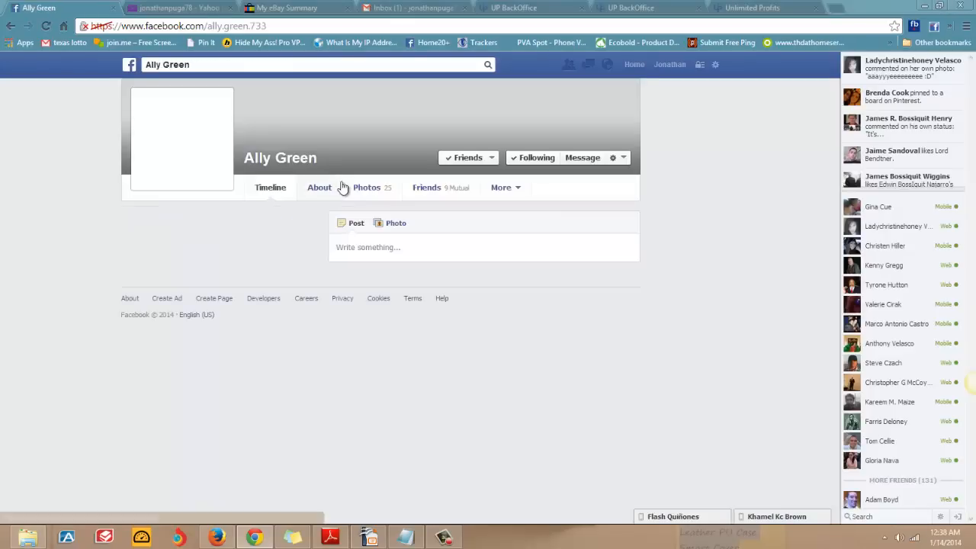
Step: Post the pasted thank-you message with the JibJab eCard link on her timeline
click(270, 187)
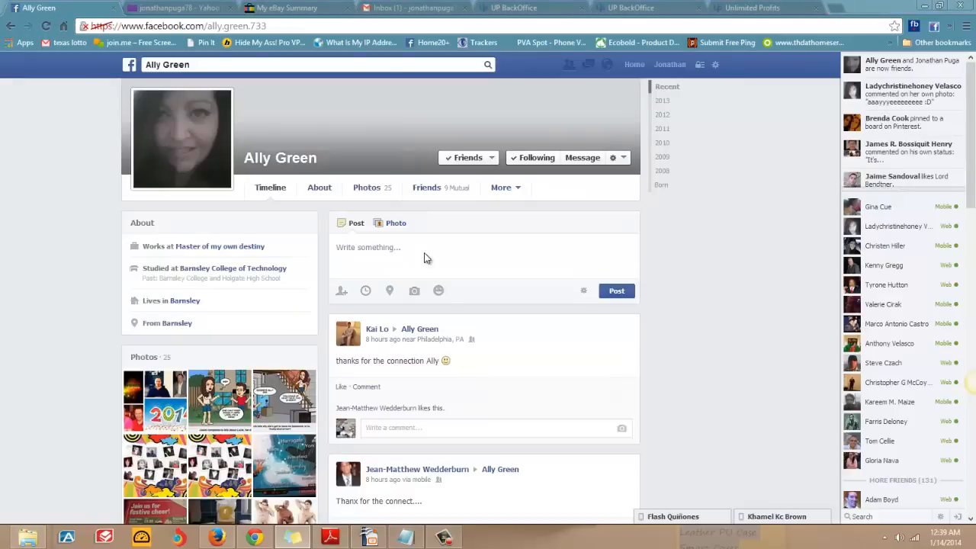
right_click(426, 257)
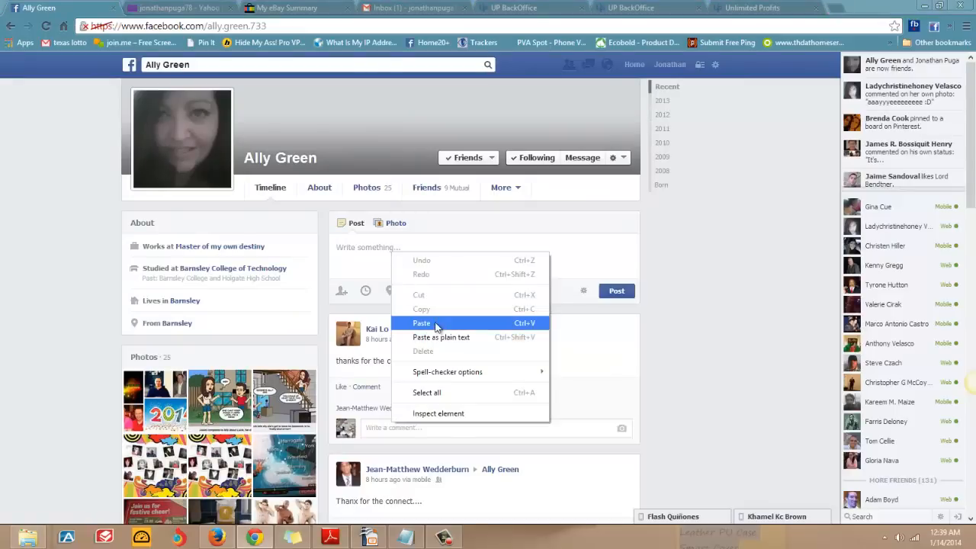
click(422, 322)
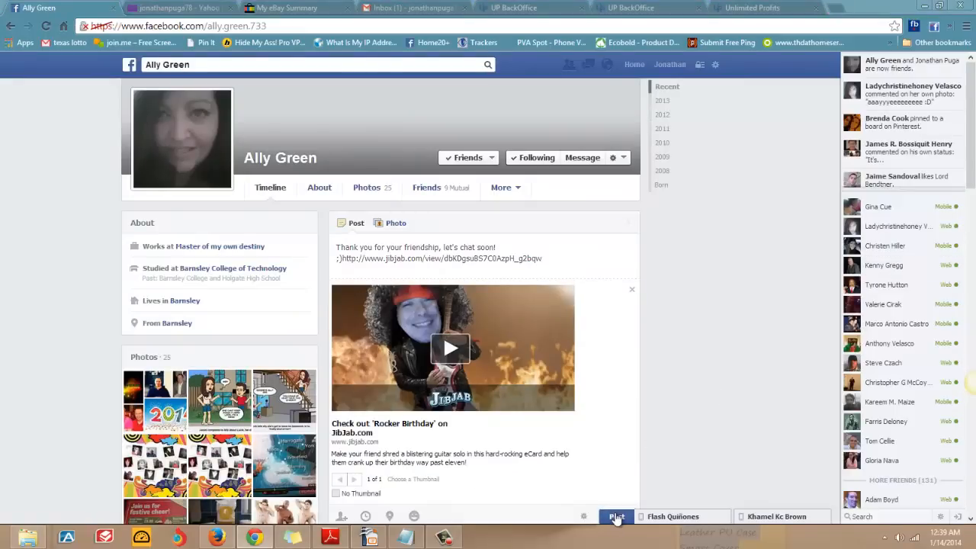
click(617, 517)
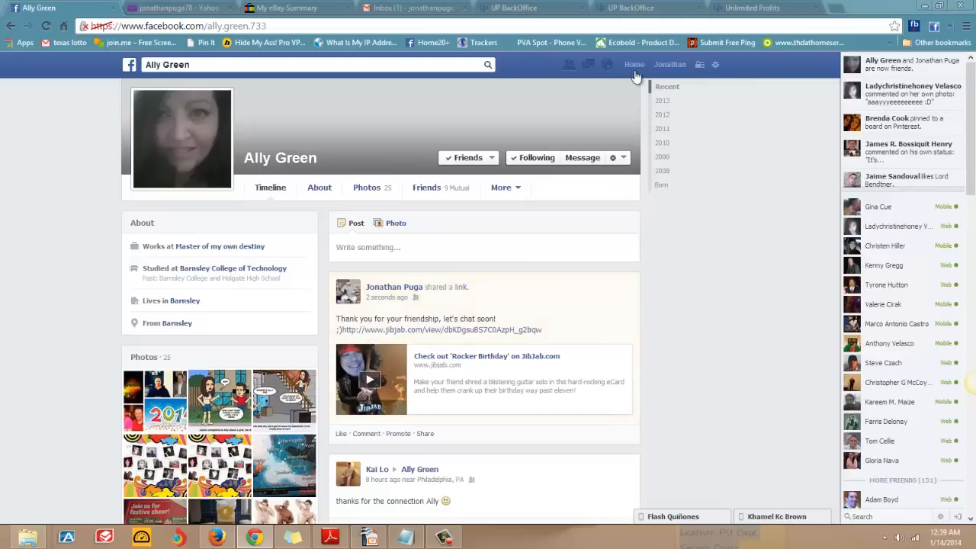
Step: Return to News Feed and upload the Battle-Of-The-Browsers cartoon into a new photo post
click(635, 64)
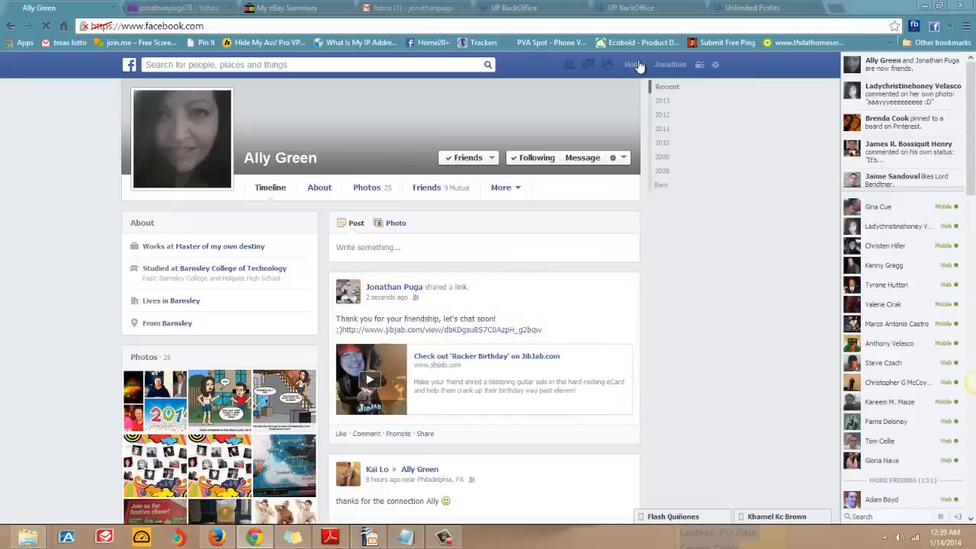
click(634, 64)
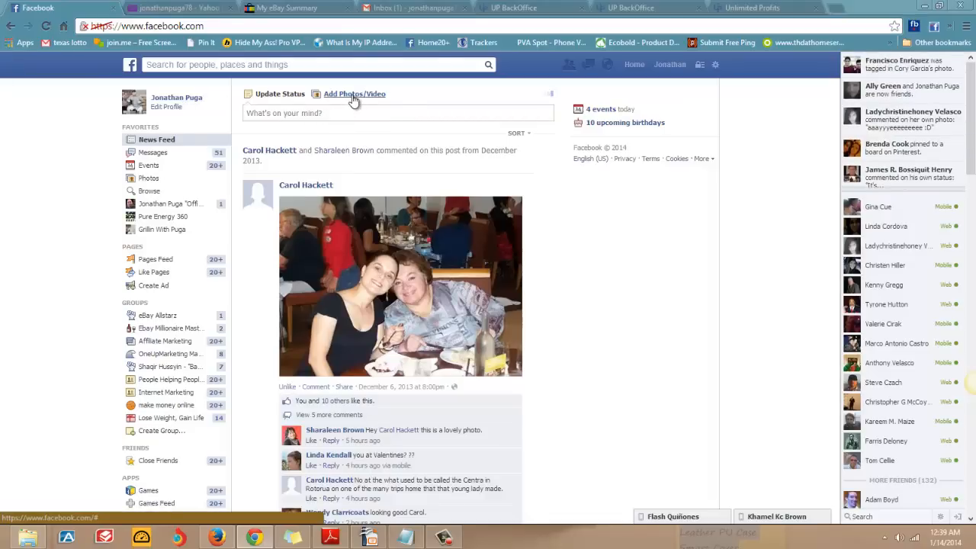
click(354, 94)
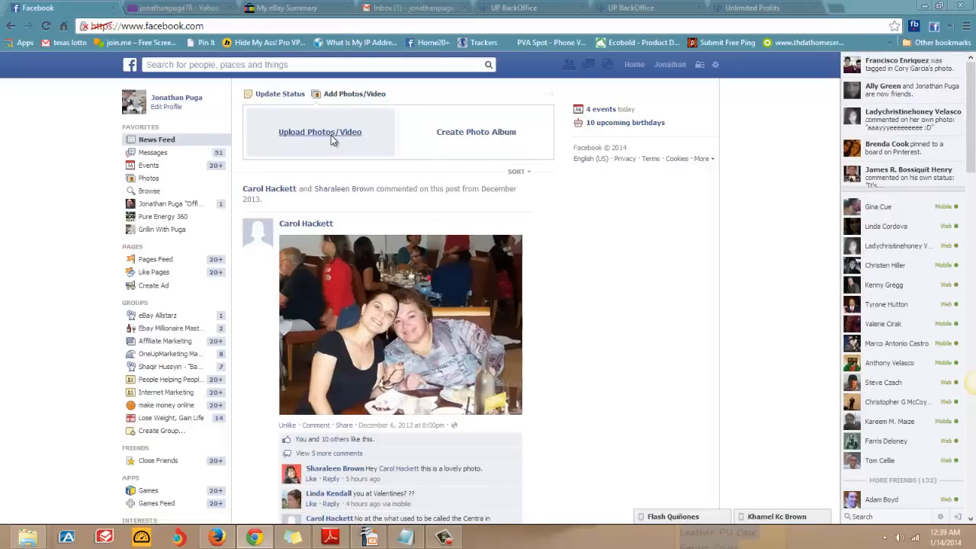
click(319, 132)
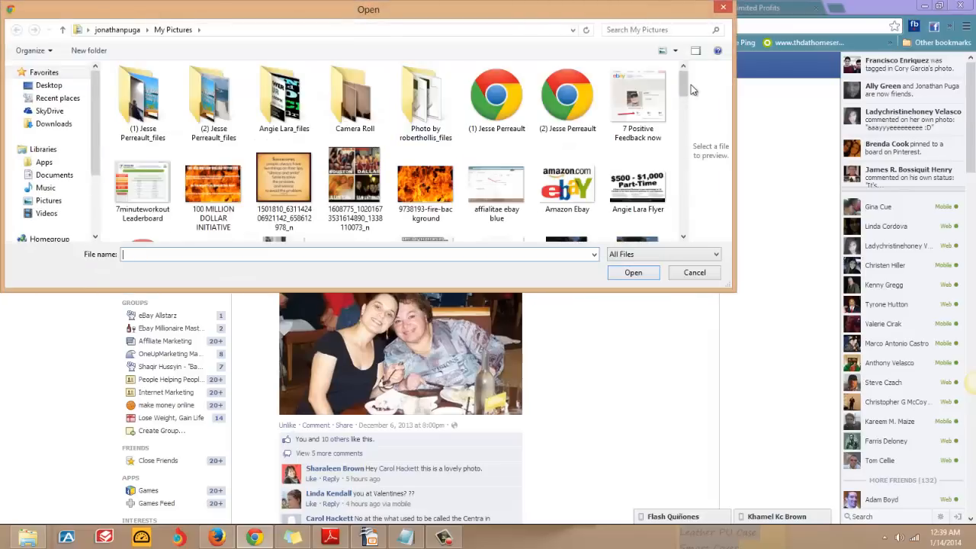
scroll(down, 3)
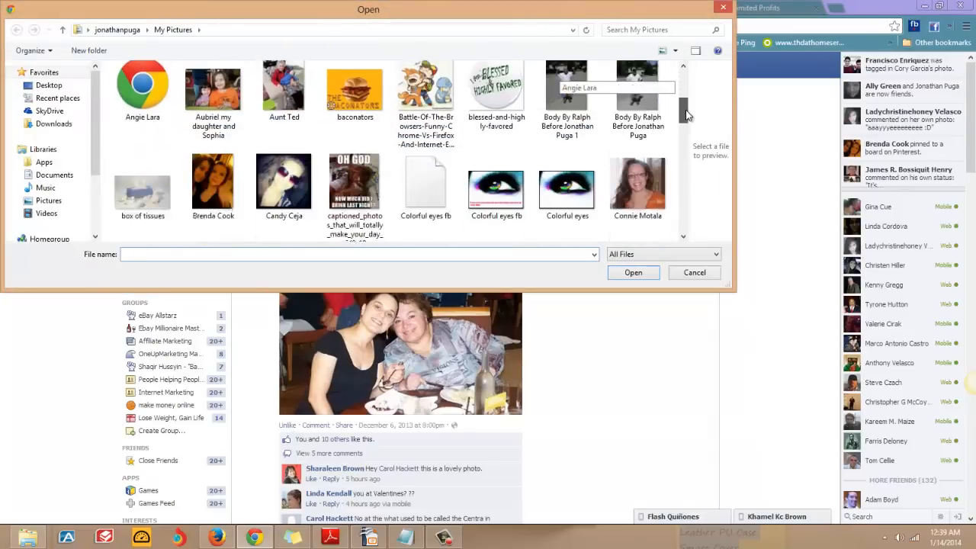
scroll(up, 3)
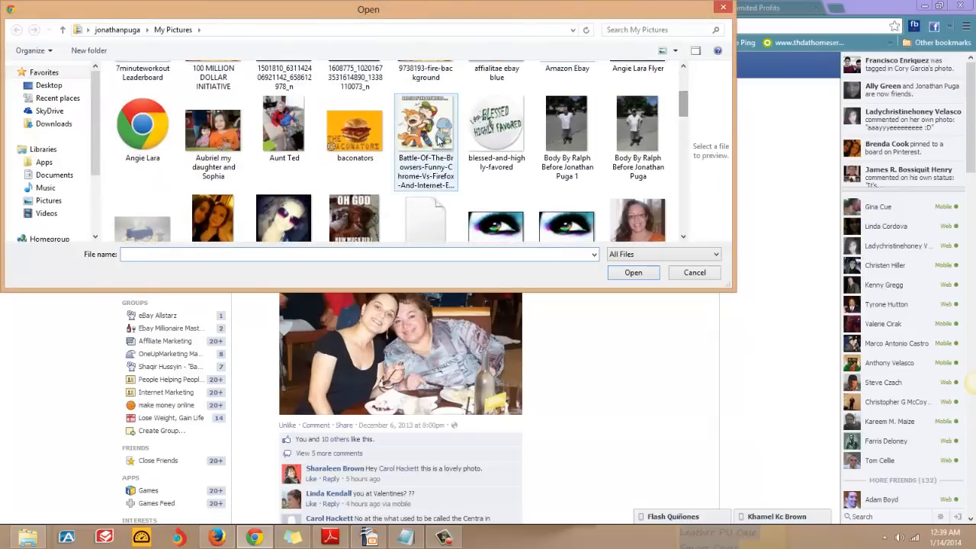
click(693, 272)
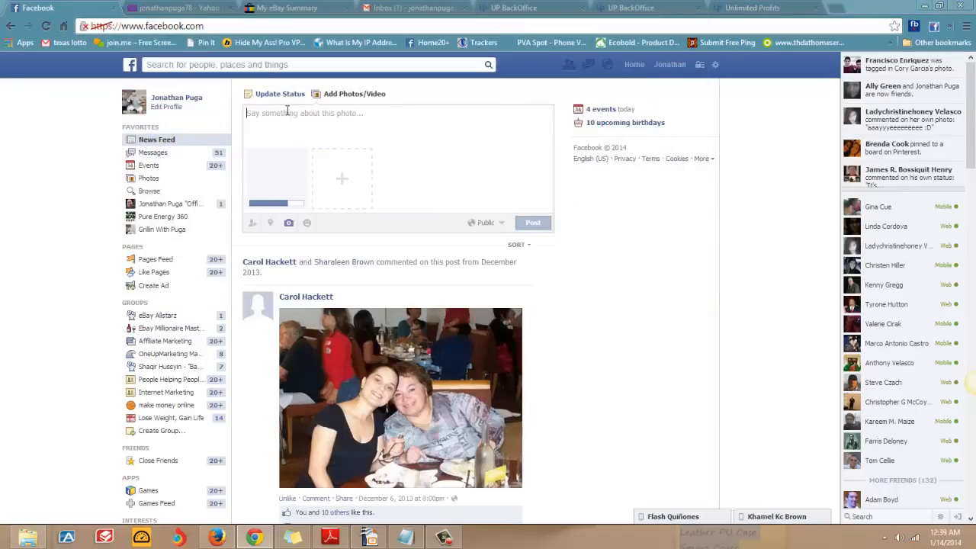
click(305, 113)
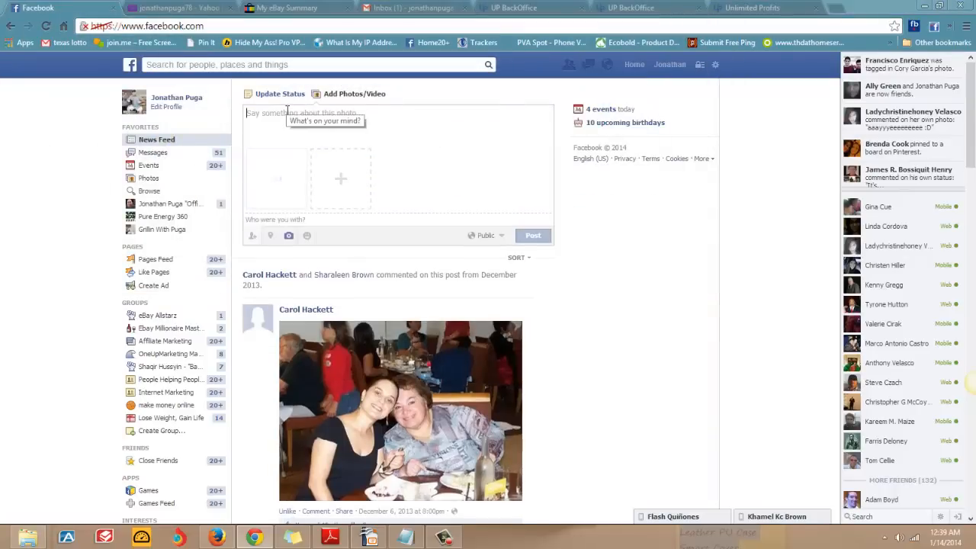
text(LOL,)
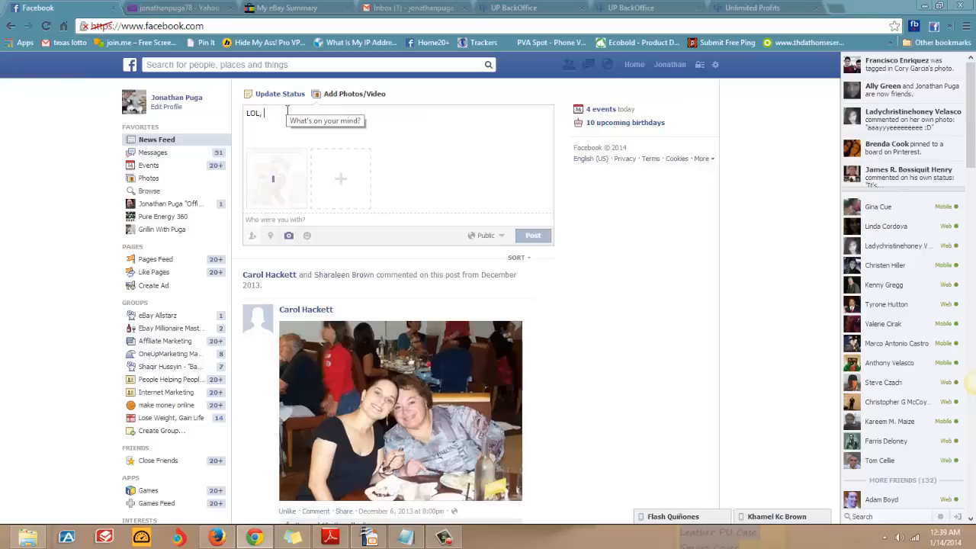
text(Funny!)
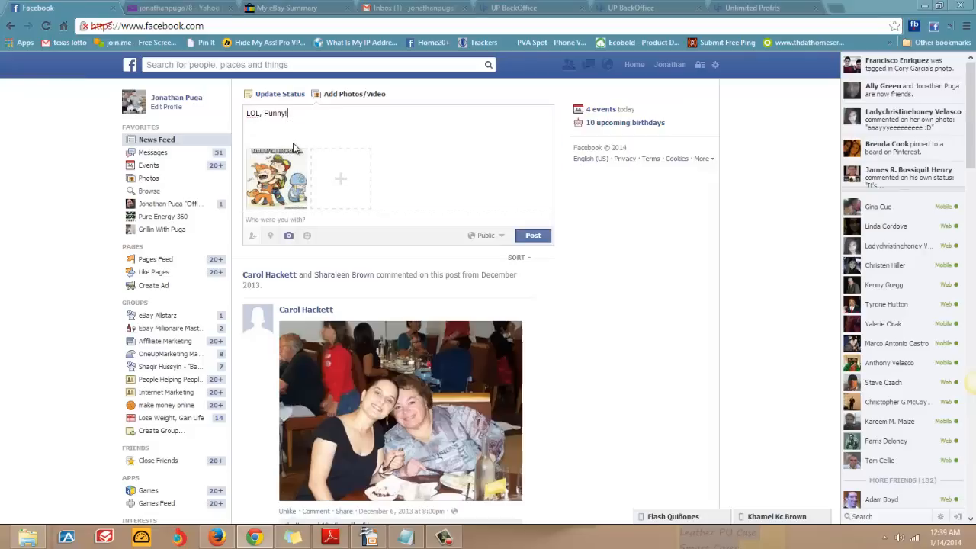
mouse_move(280, 167)
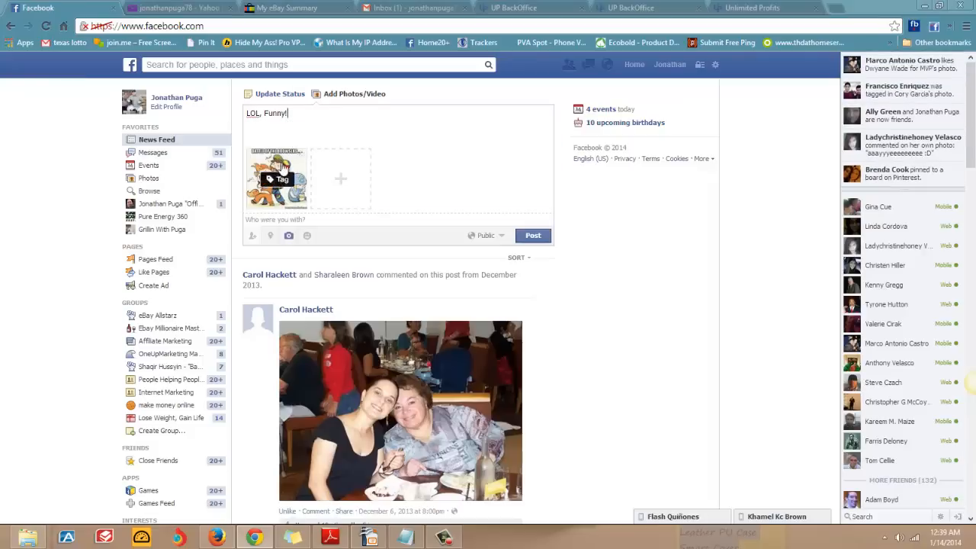
mouse_move(286, 161)
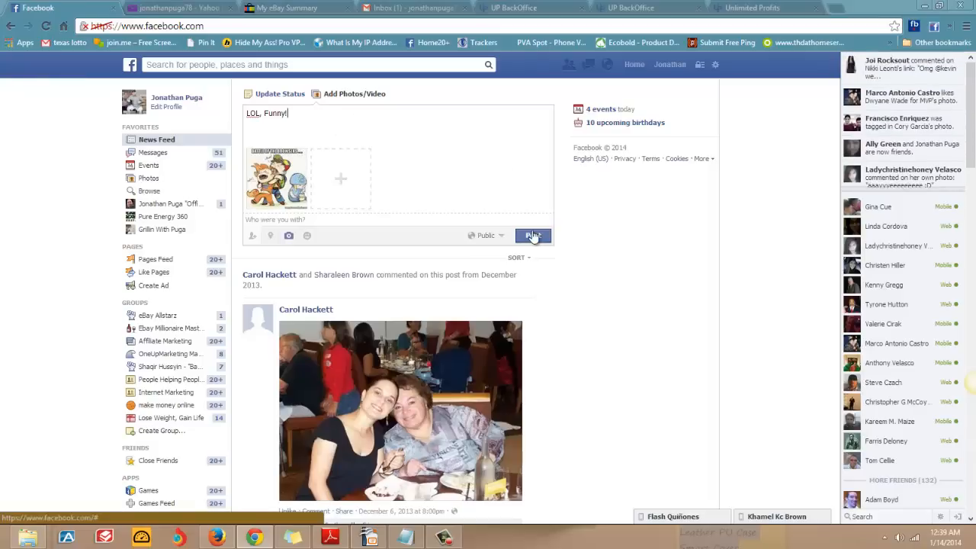
mouse_move(252, 235)
text(bill)
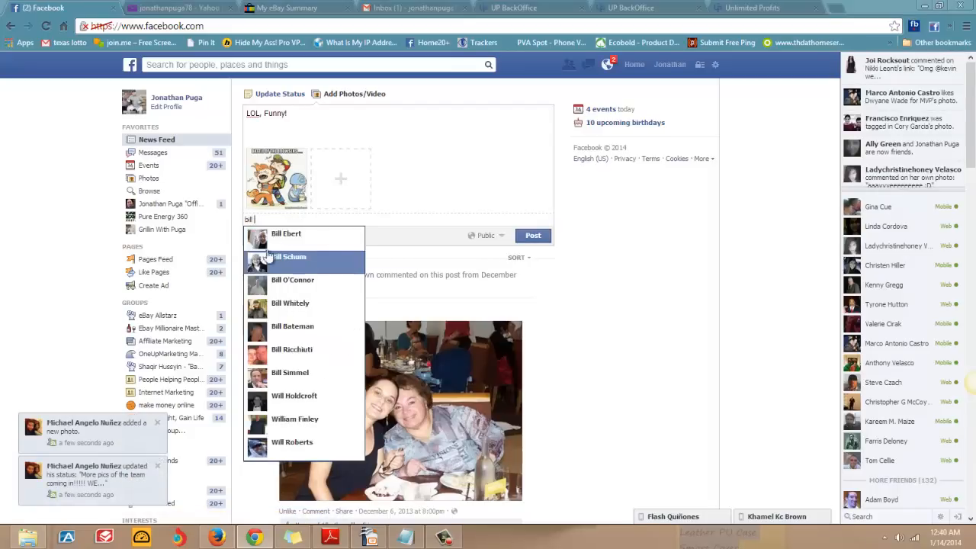
click(286, 233)
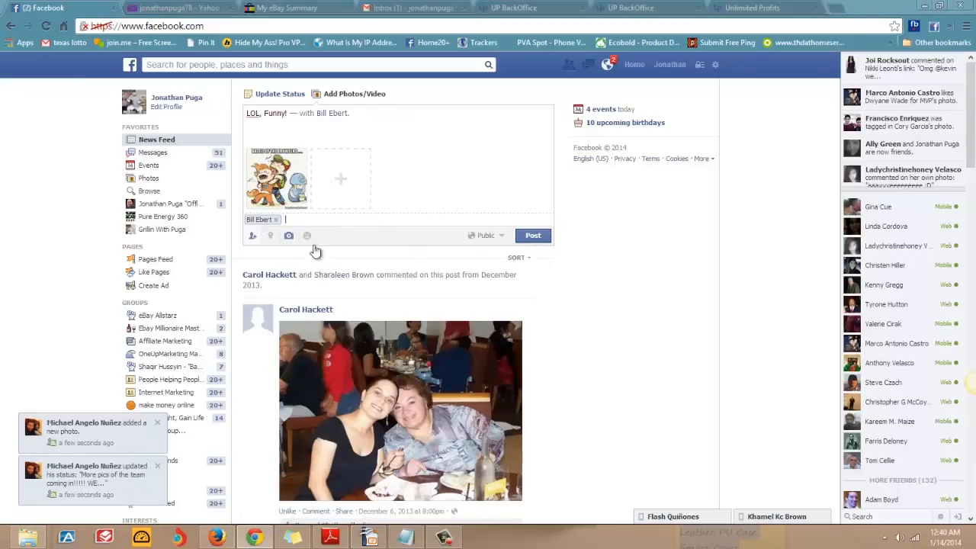
Step: Add the feeling 'Superb!' to the tagged photo post and publish it
click(306, 235)
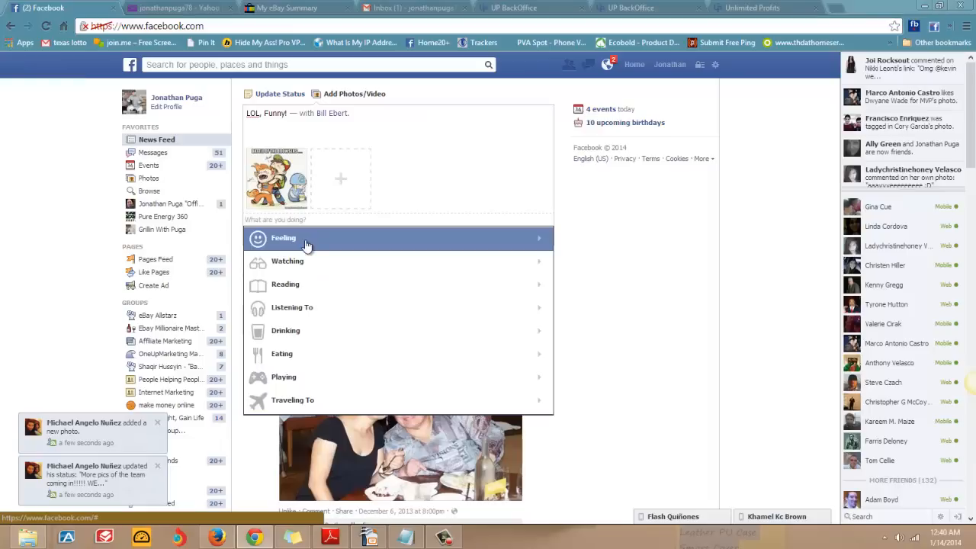
click(283, 238)
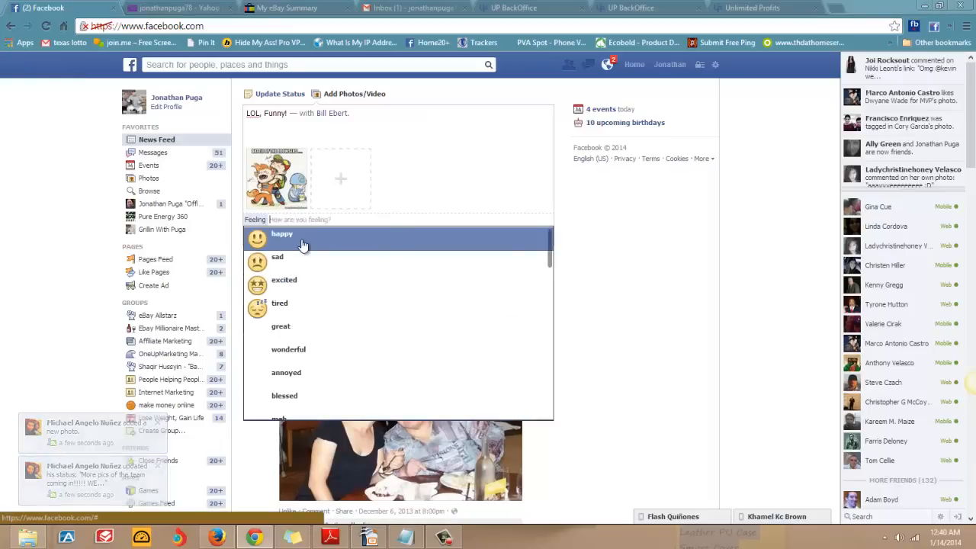
mouse_move(393, 345)
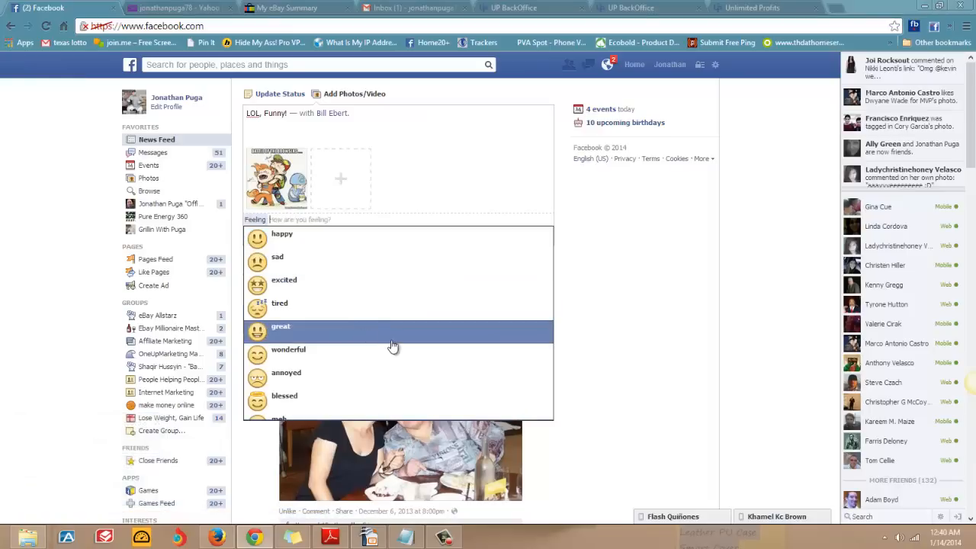
mouse_move(553, 318)
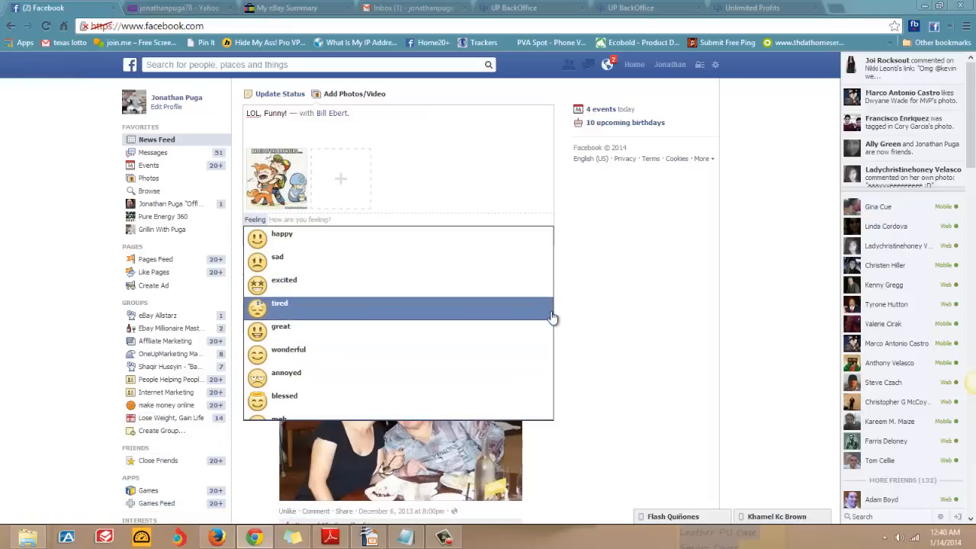
click(281, 327)
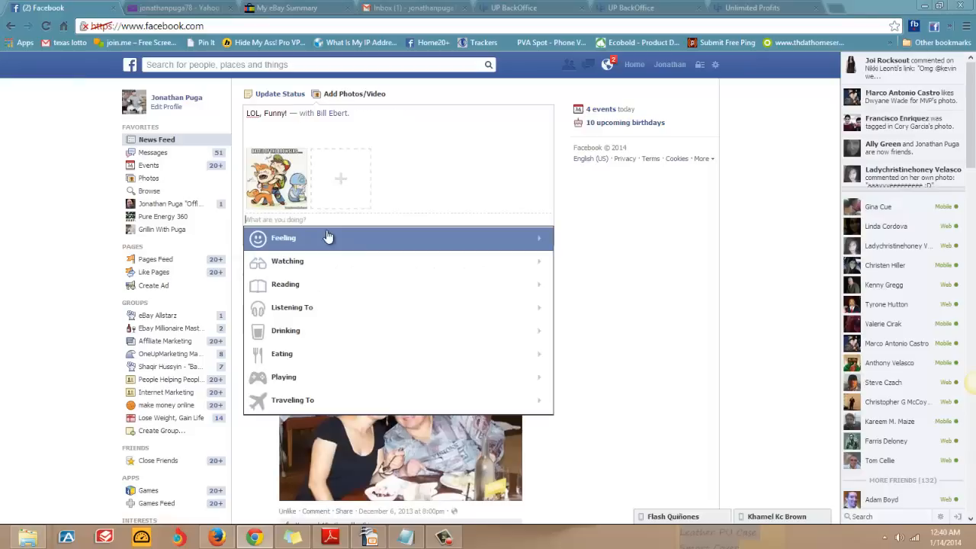
mouse_move(496, 267)
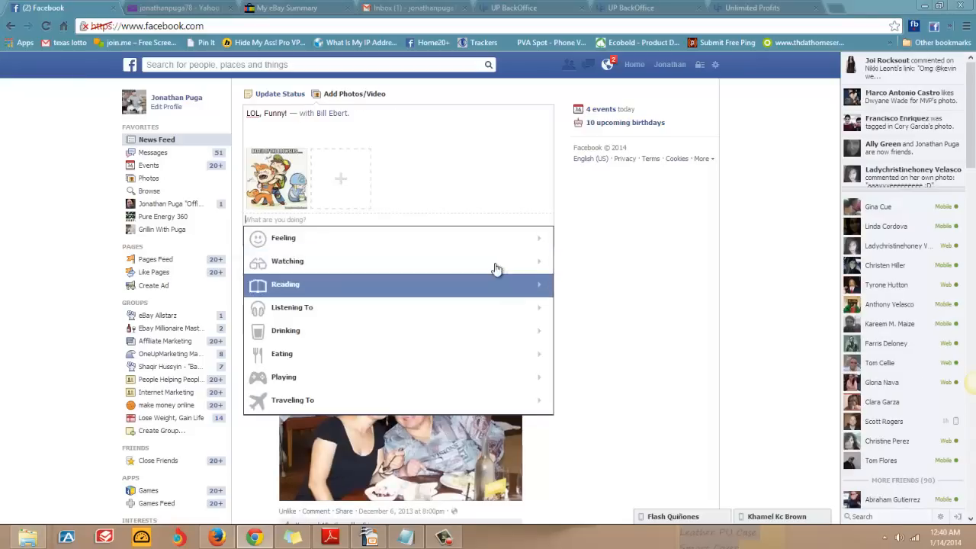
mouse_move(479, 238)
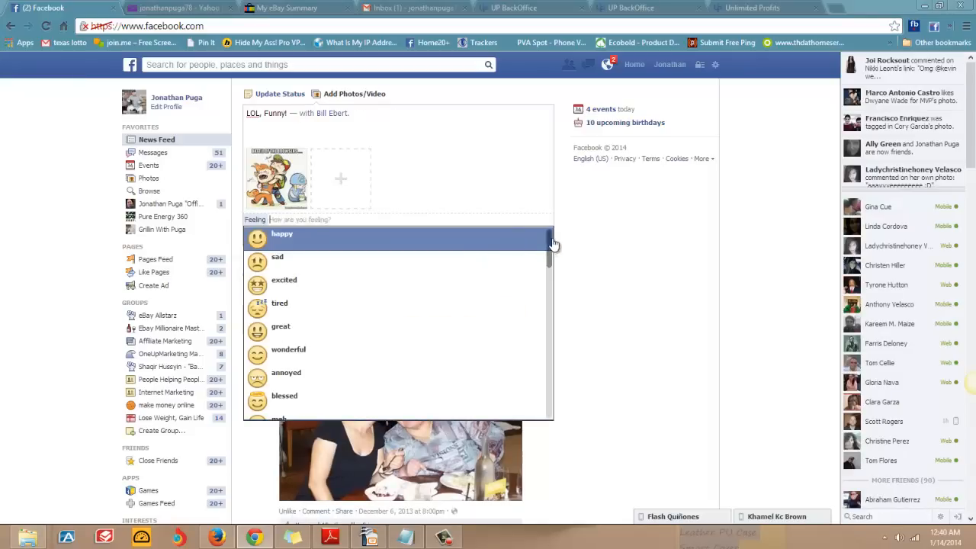
scroll(down, 3)
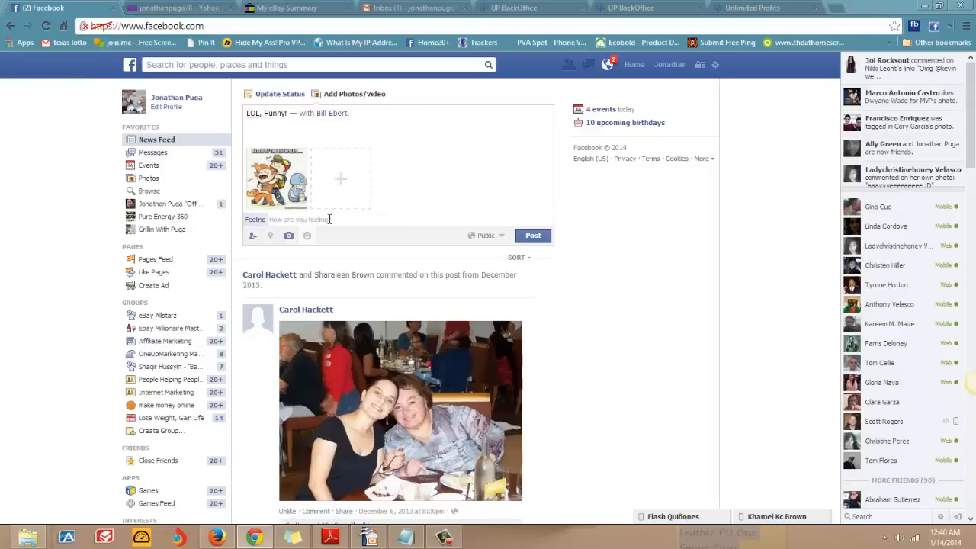
text(Su)
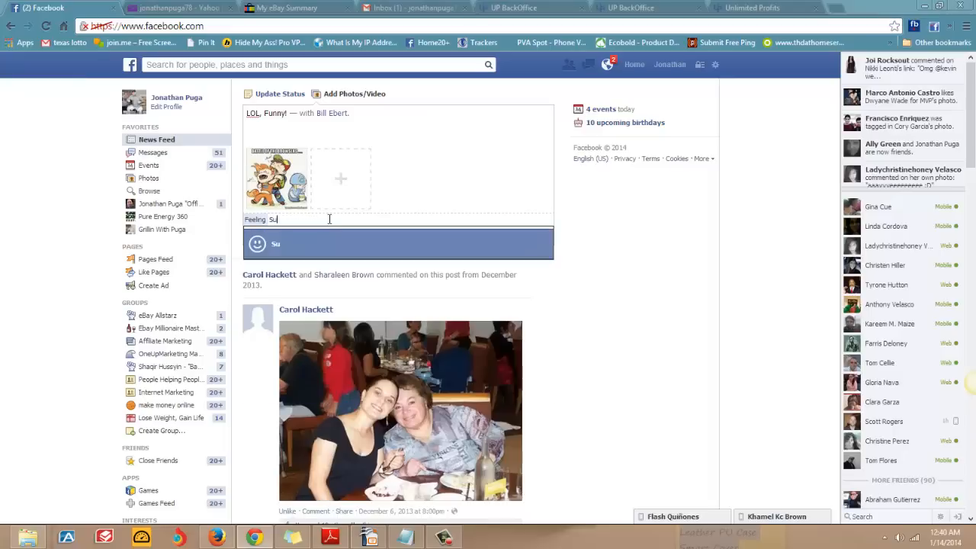
text(perb)
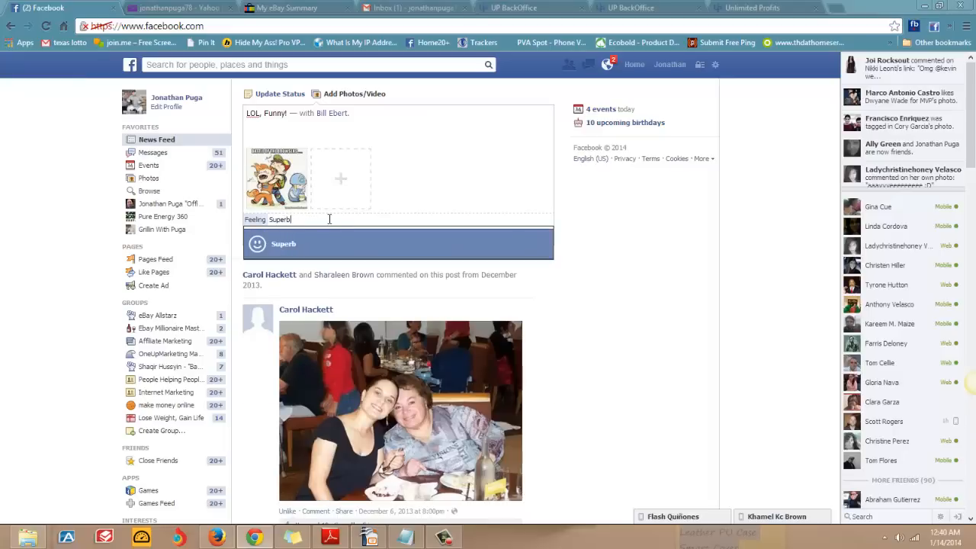
text(!)
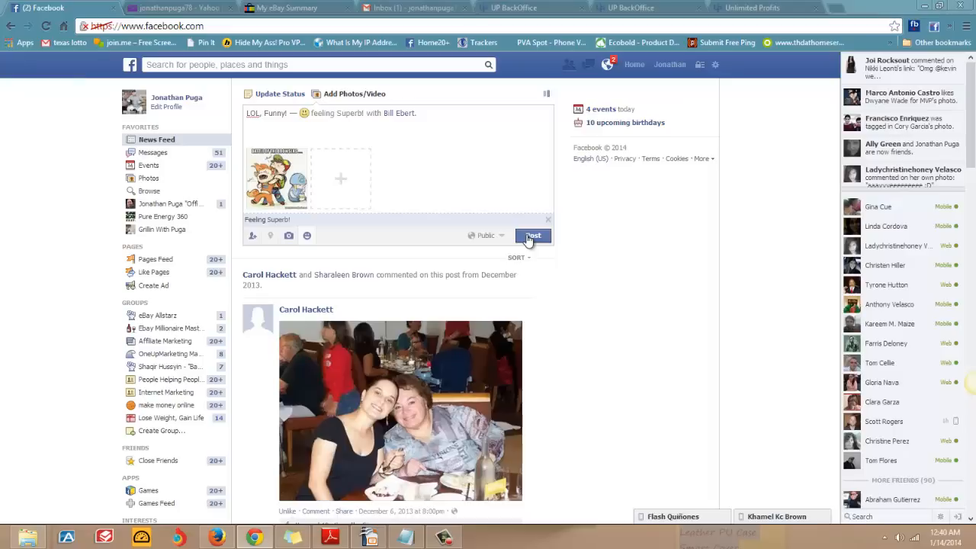
click(533, 235)
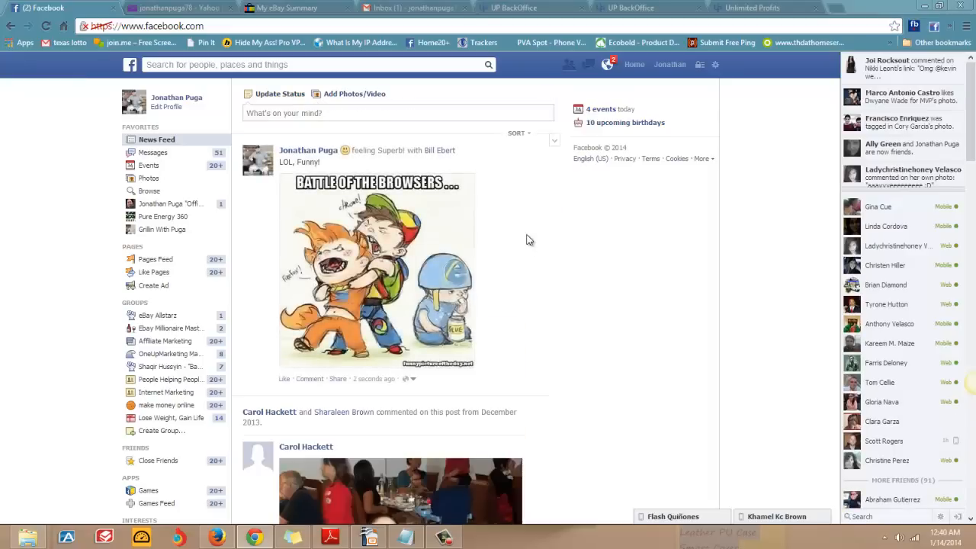
mouse_move(587, 84)
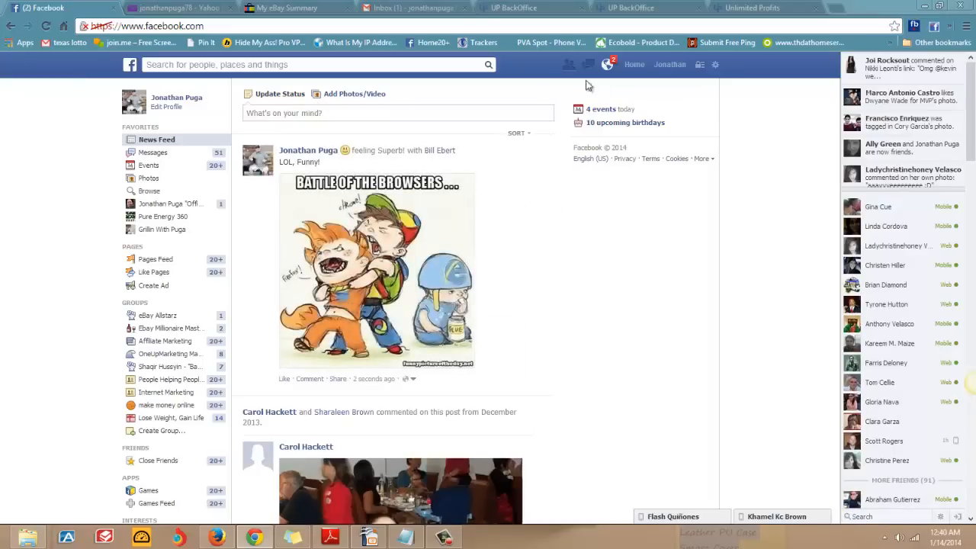
Step: Scroll the News Feed past the cartoon post to the JibJab and Josh Lifford posts
click(608, 64)
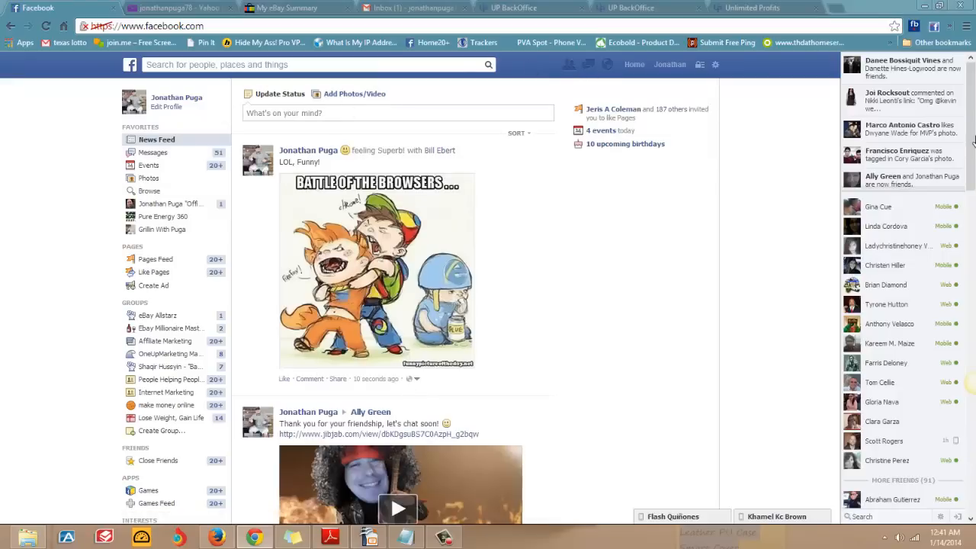
scroll(down, 3)
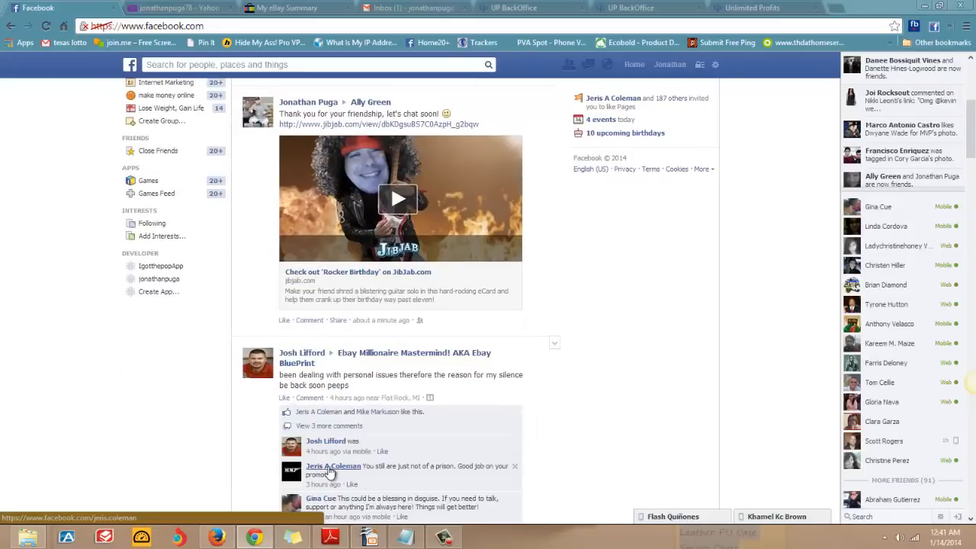
click(333, 466)
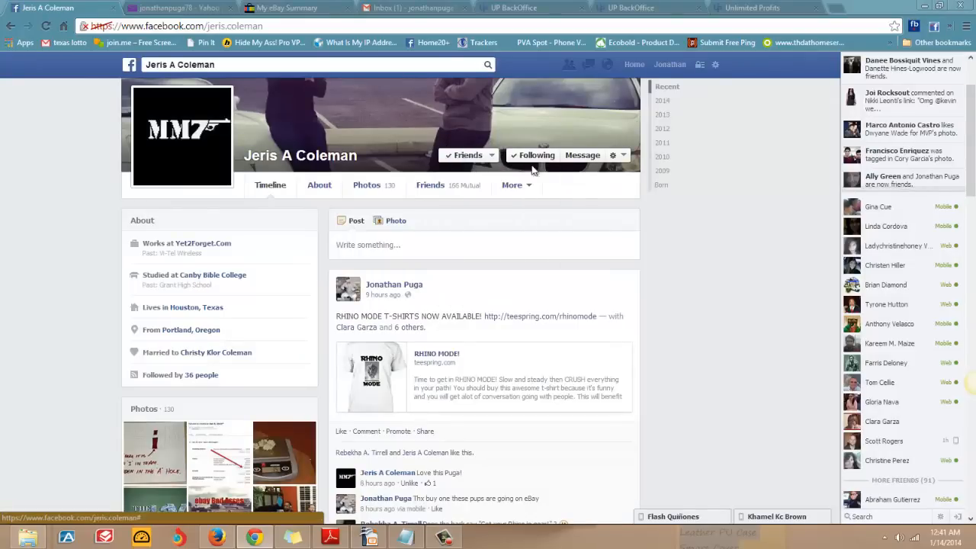
mouse_move(537, 215)
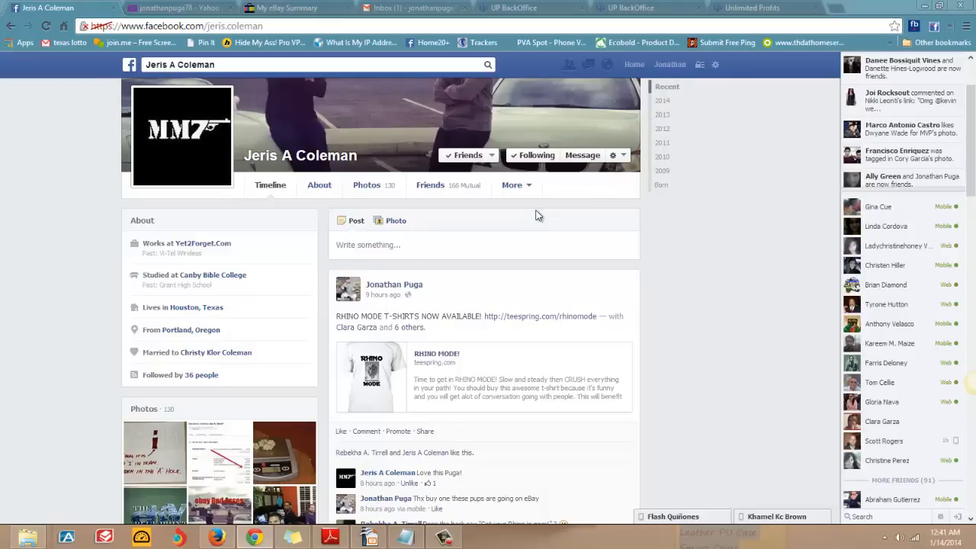
mouse_move(593, 179)
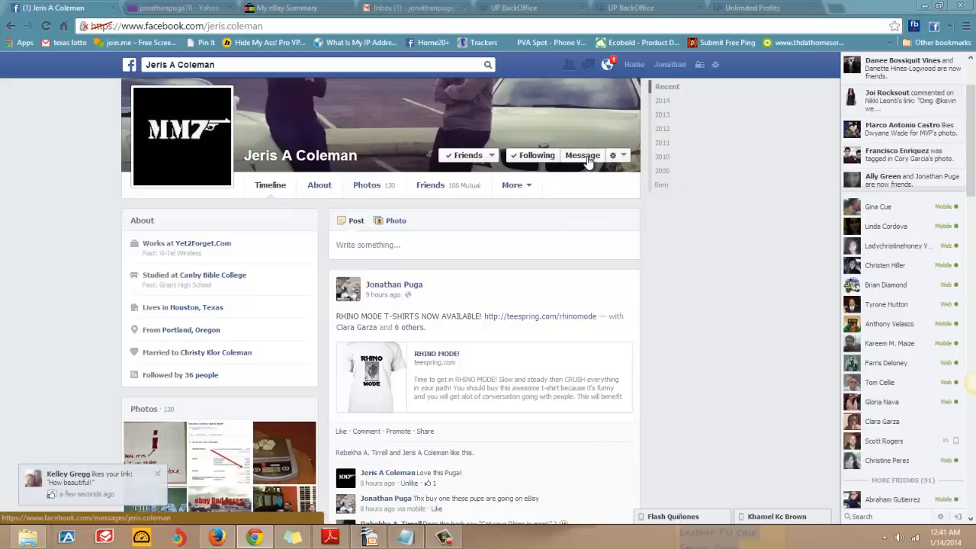
click(582, 155)
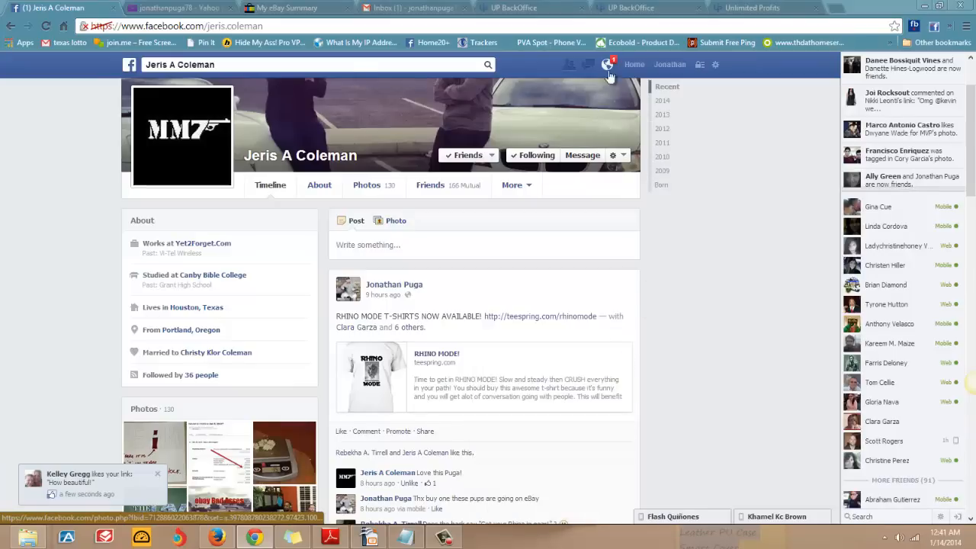
click(608, 64)
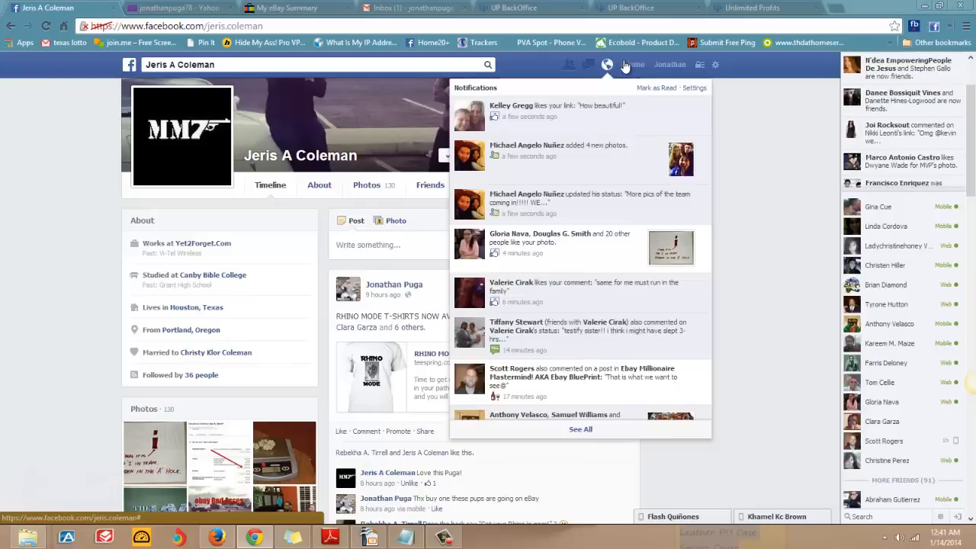
click(607, 65)
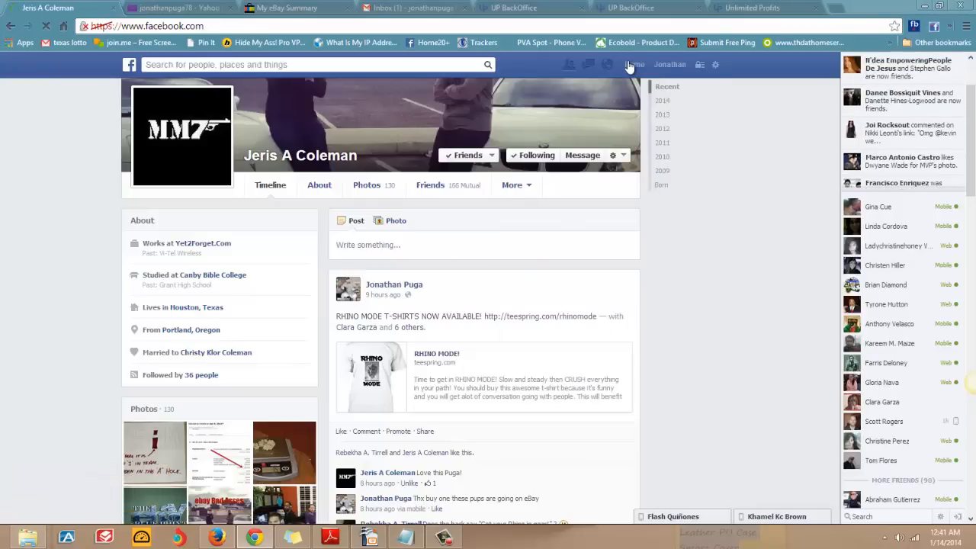
click(634, 64)
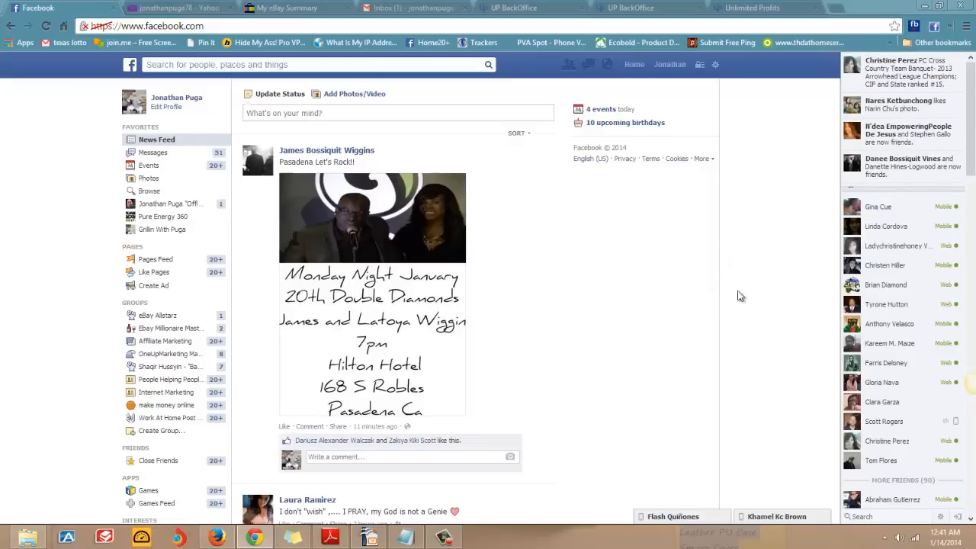
mouse_move(728, 311)
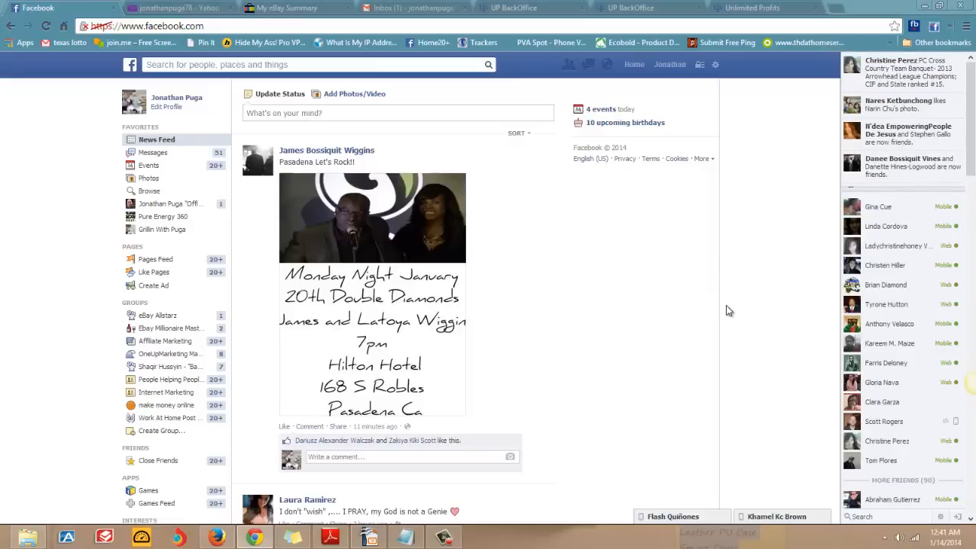
mouse_move(768, 227)
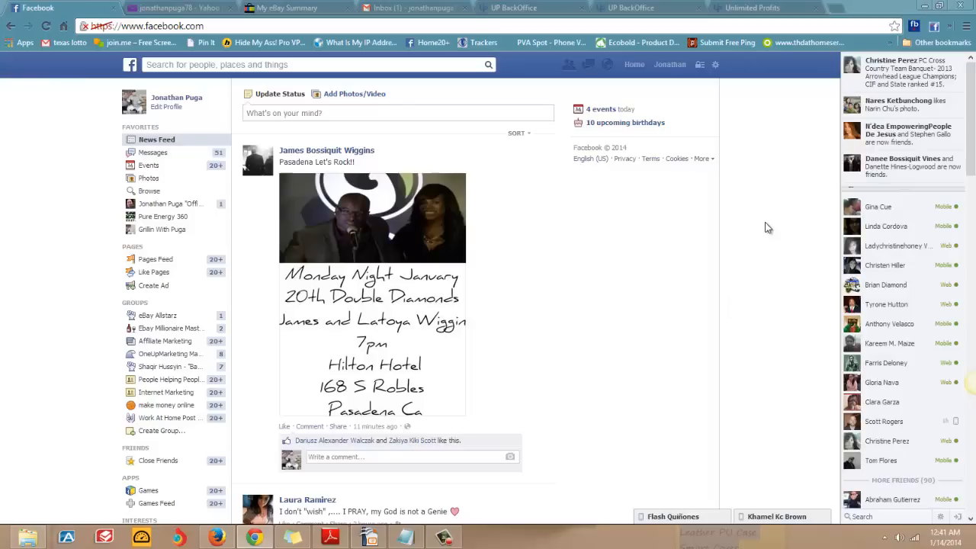